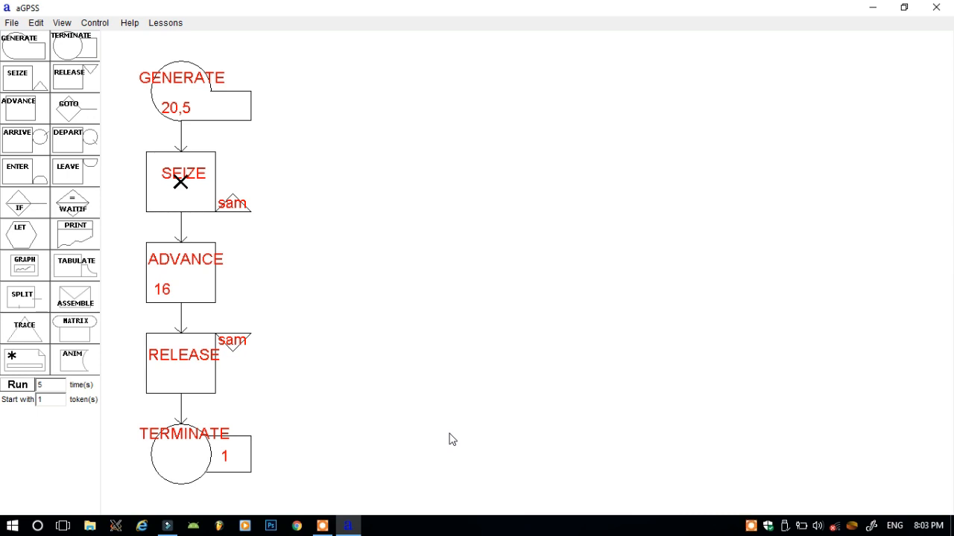
pyautogui.moveTo(438, 441)
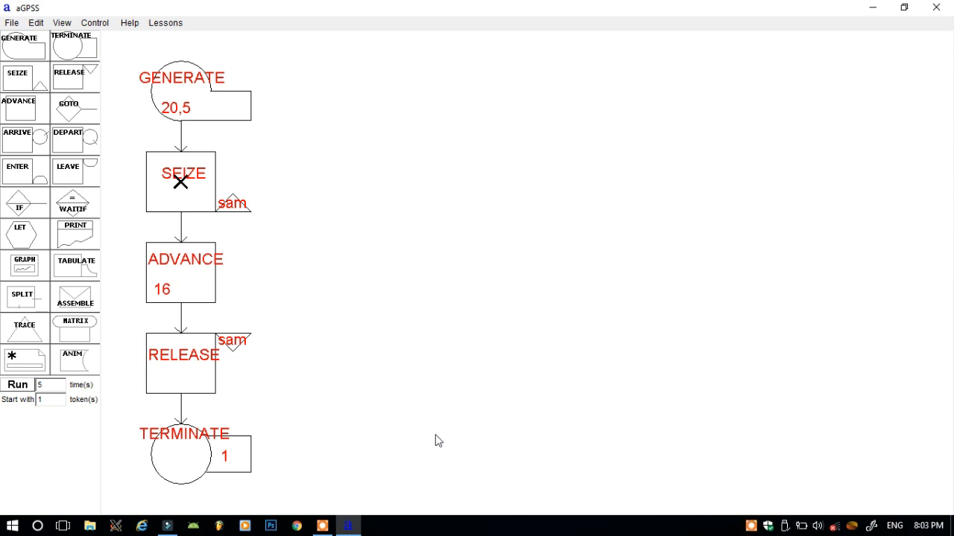
pyautogui.moveTo(270, 186)
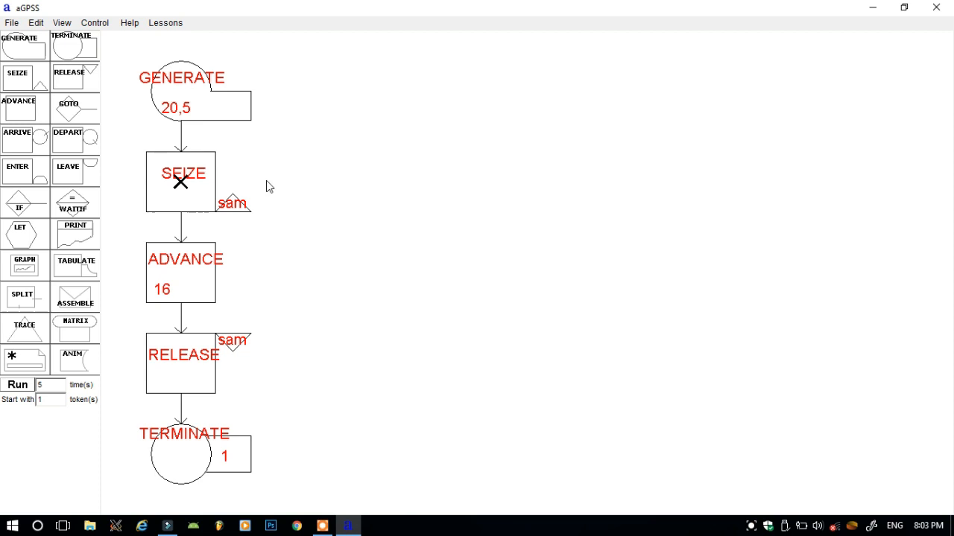
pyautogui.moveTo(201, 205)
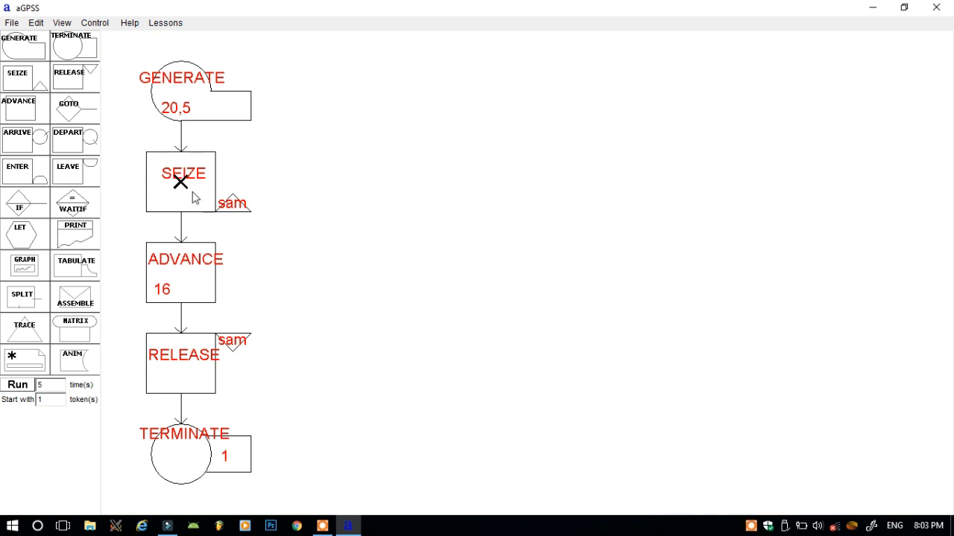
# Select the chain from SEIZE down through TERMINATE for duplication
pyautogui.click(182, 182)
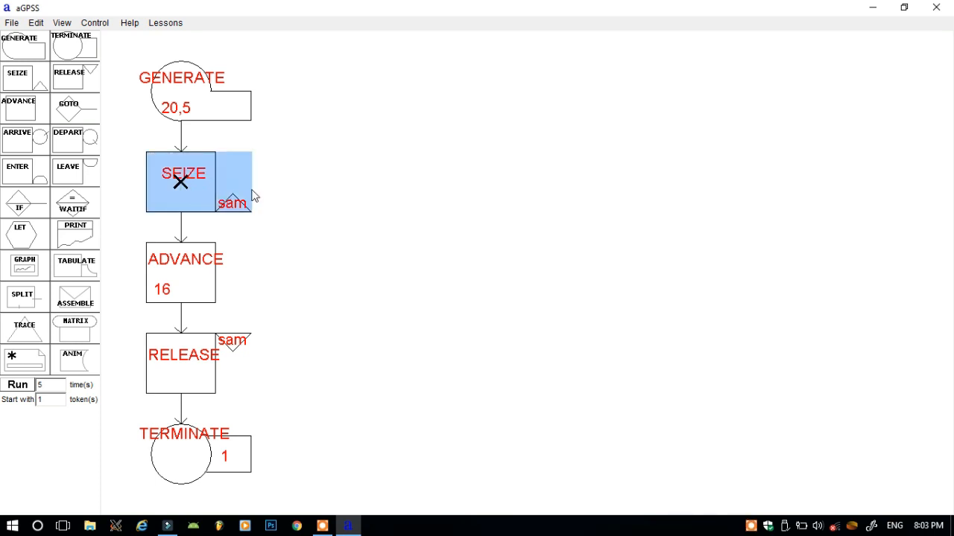
pyautogui.click(180, 272)
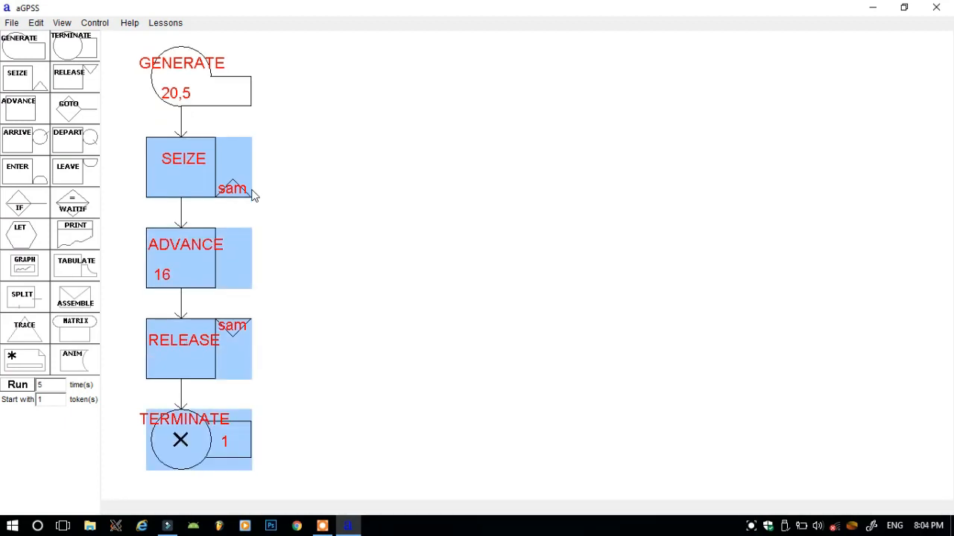
pyautogui.moveTo(342, 232)
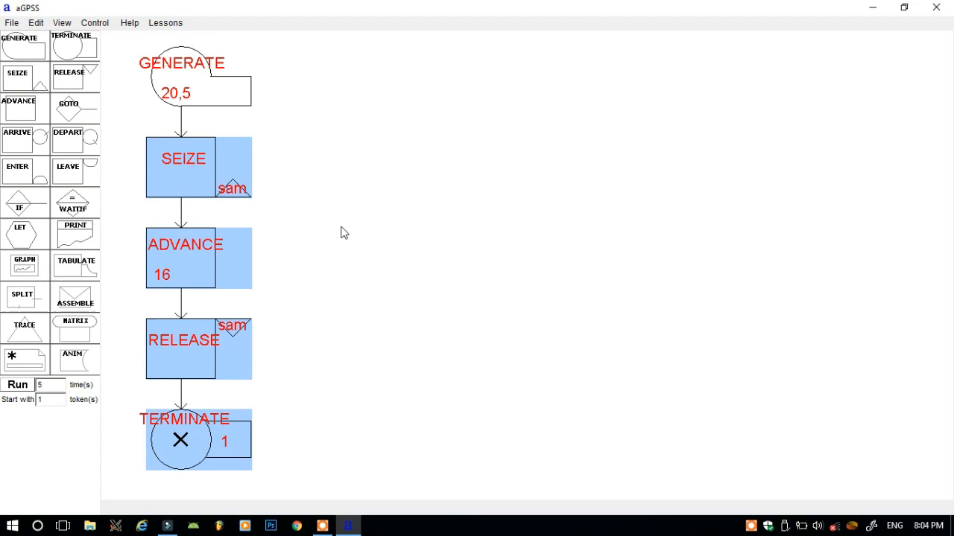
pyautogui.moveTo(167, 498)
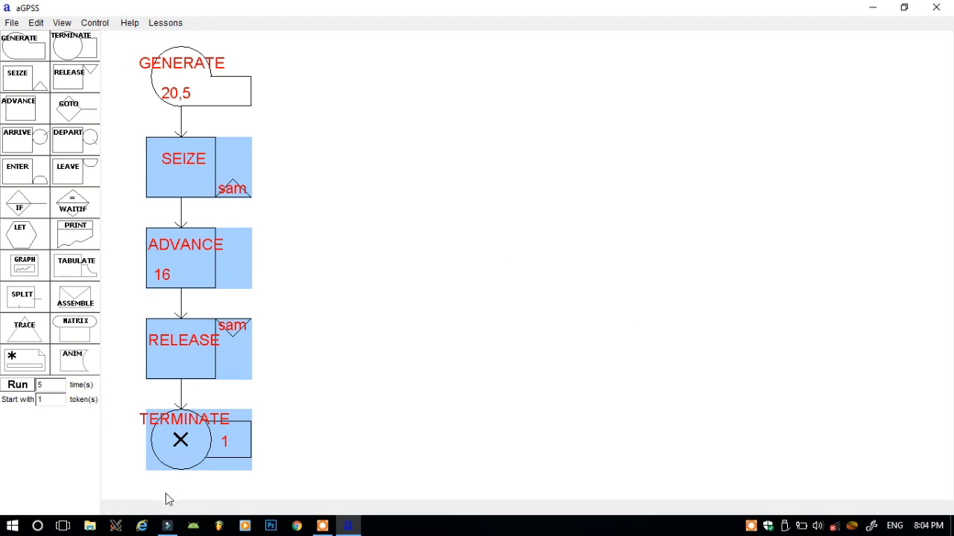
pyautogui.moveTo(183, 494)
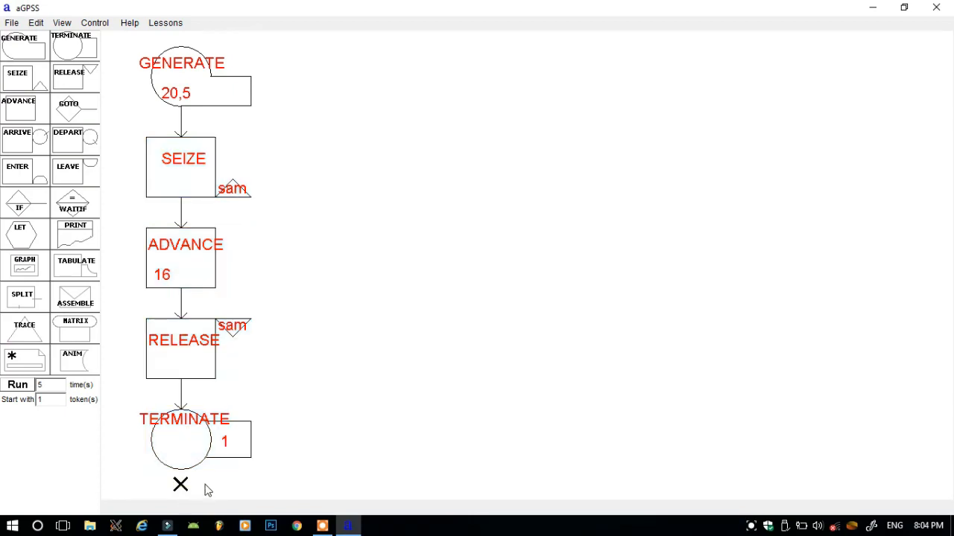
pyautogui.moveTo(212, 489)
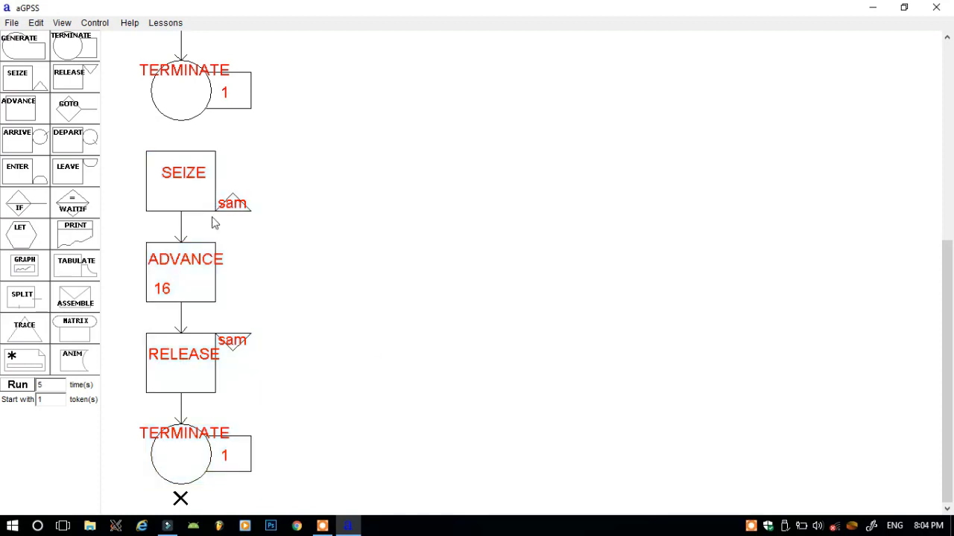
pyautogui.moveTo(192, 205)
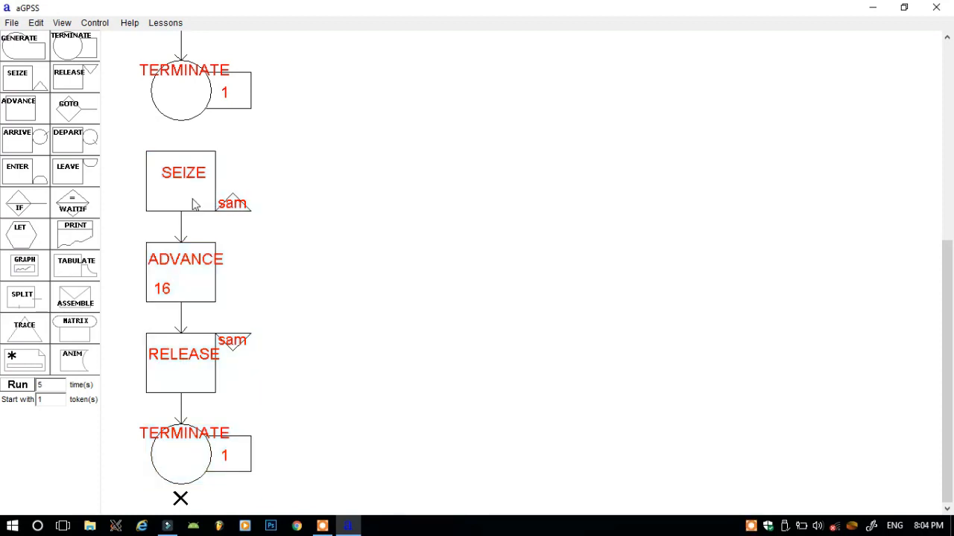
# Change the copied SEIZE block's station name from sam to ram
pyautogui.doubleClick(180, 182)
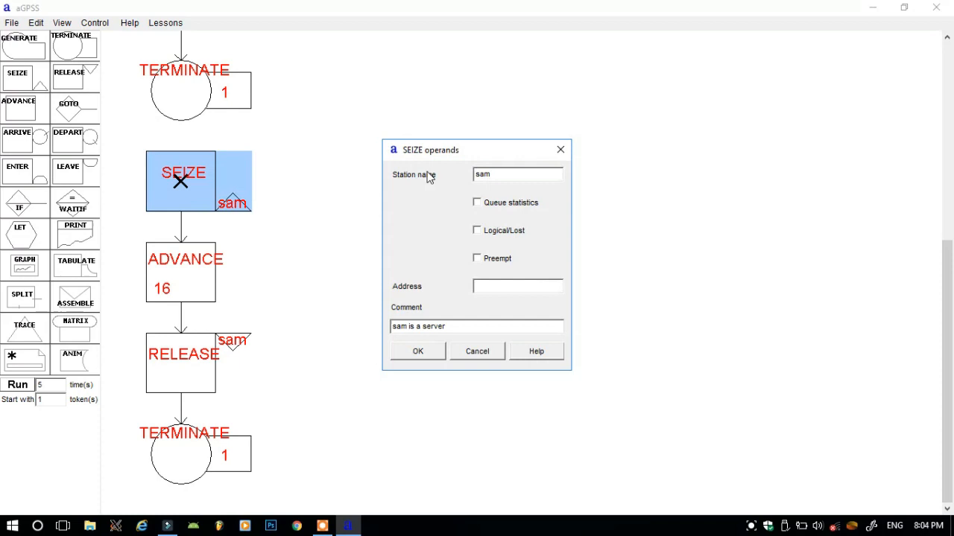
pyautogui.click(515, 174)
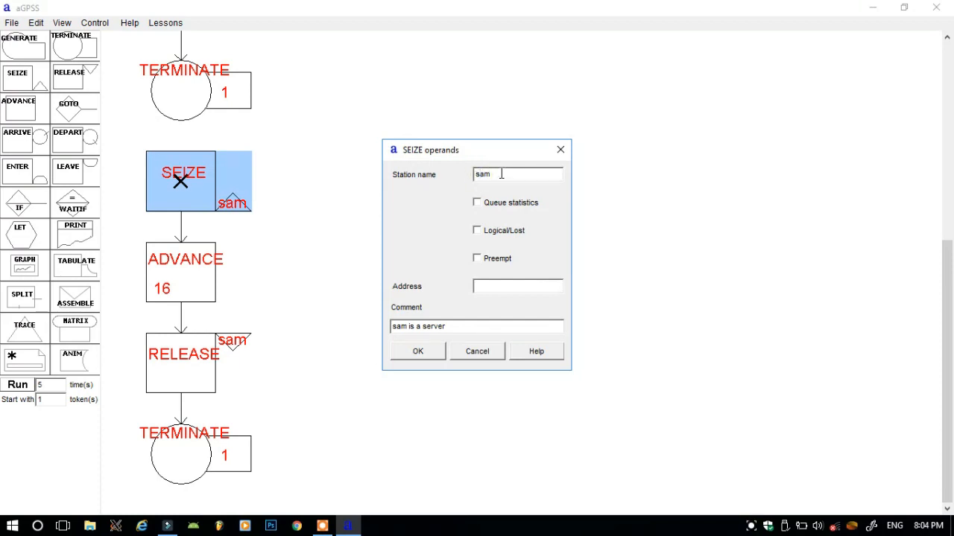
pyautogui.press('Backspace')
pyautogui.write('r')
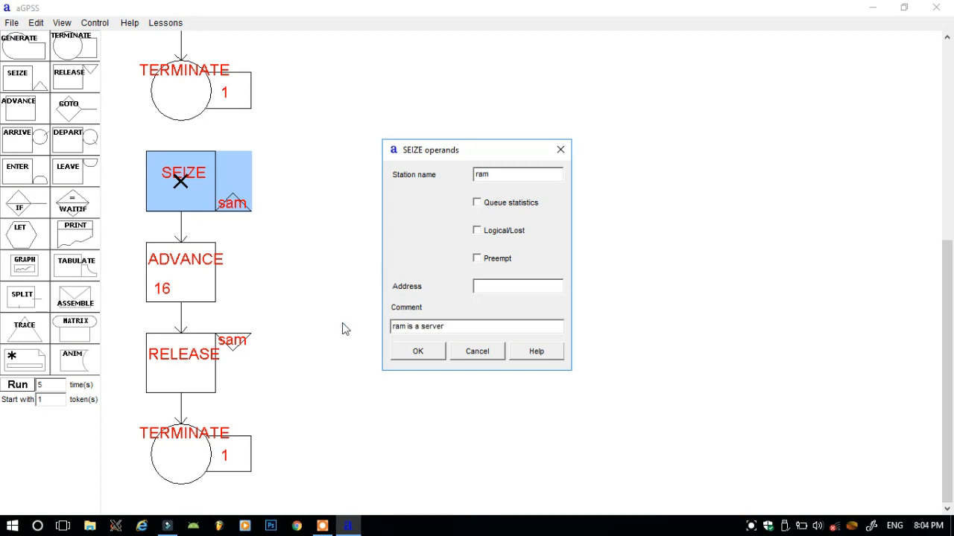
pyautogui.click(418, 351)
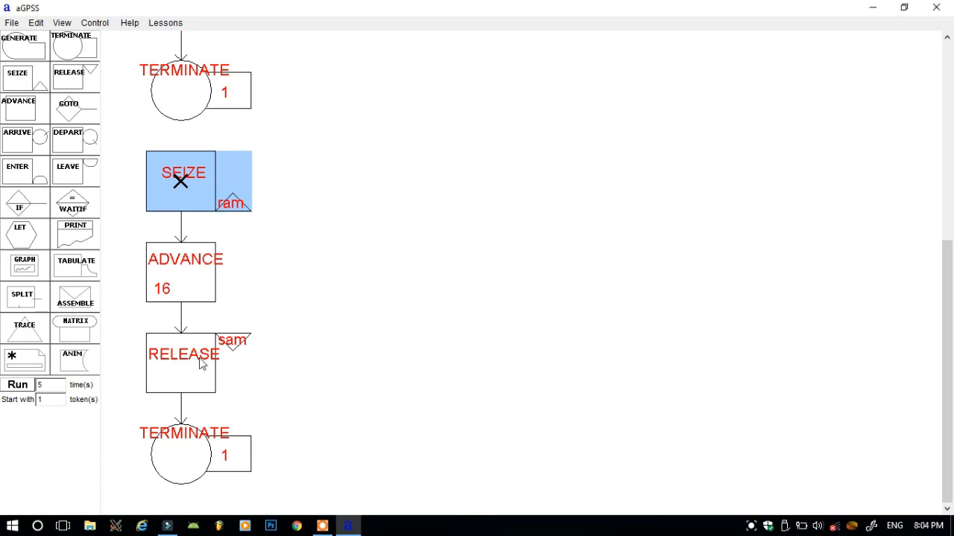
# Change the copied RELEASE block's station to ram with comment 'cust leaves ram server'
pyautogui.doubleClick(180, 364)
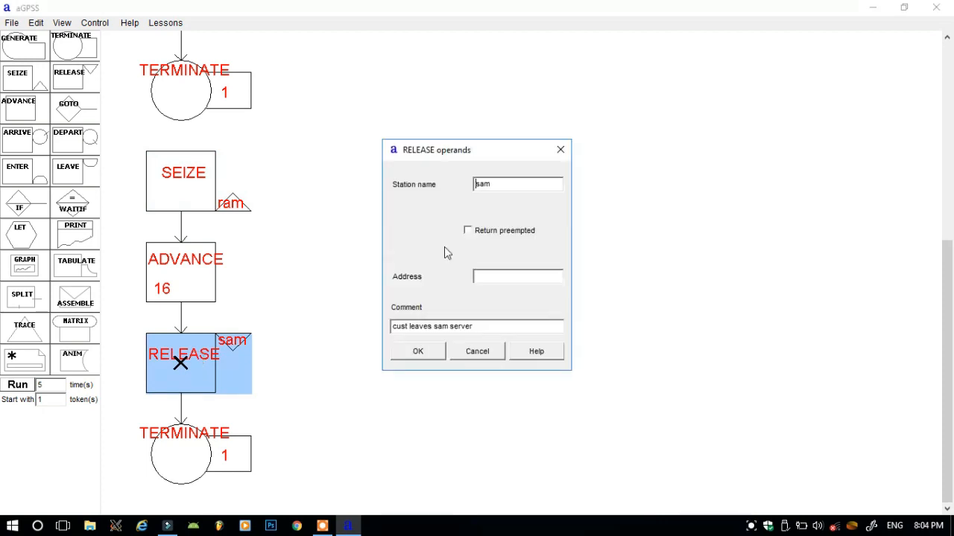
pyautogui.click(517, 185)
pyautogui.write('r')
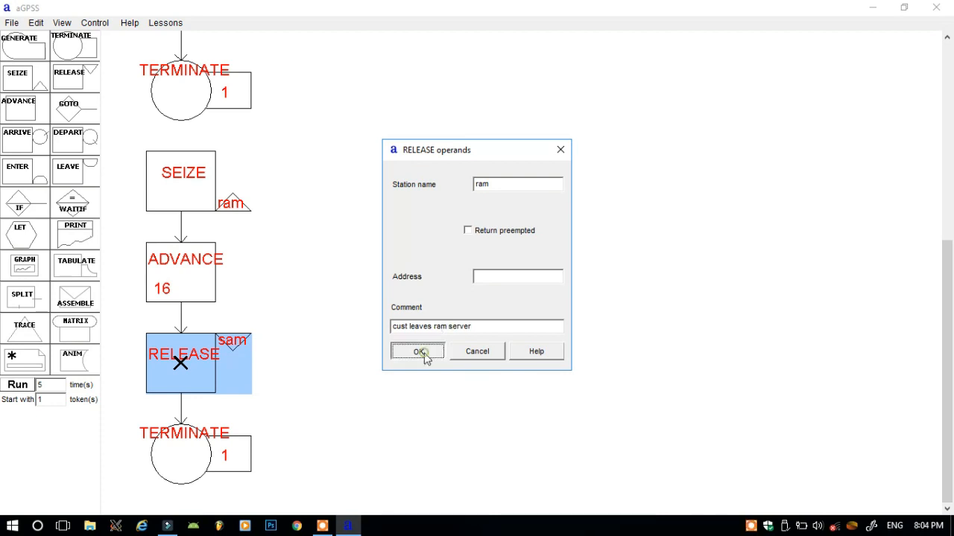
pyautogui.click(418, 352)
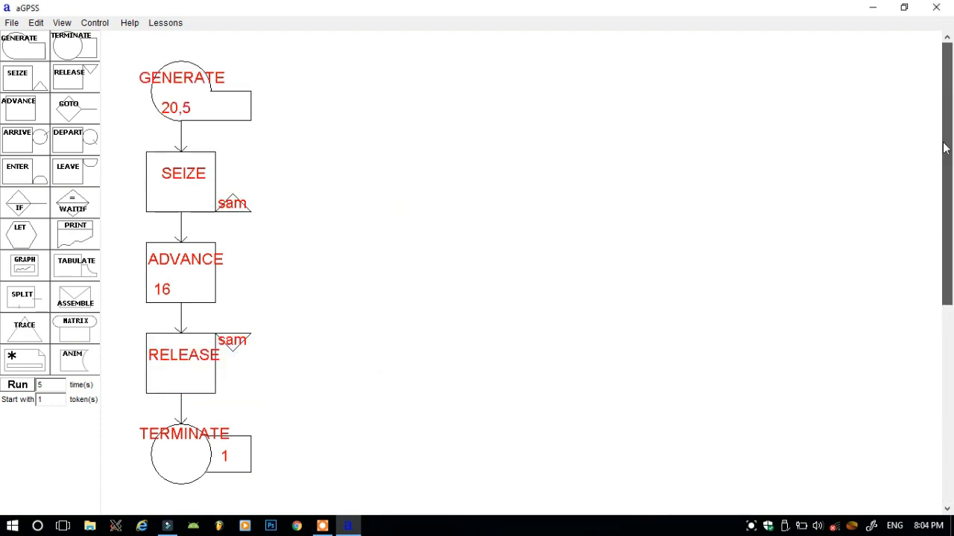
pyautogui.moveTo(268, 214)
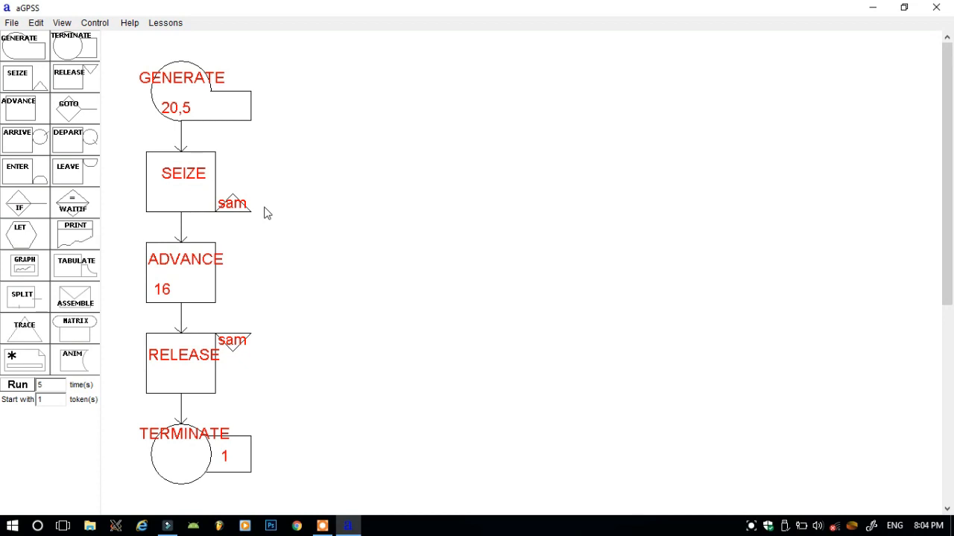
pyautogui.moveTo(270, 179)
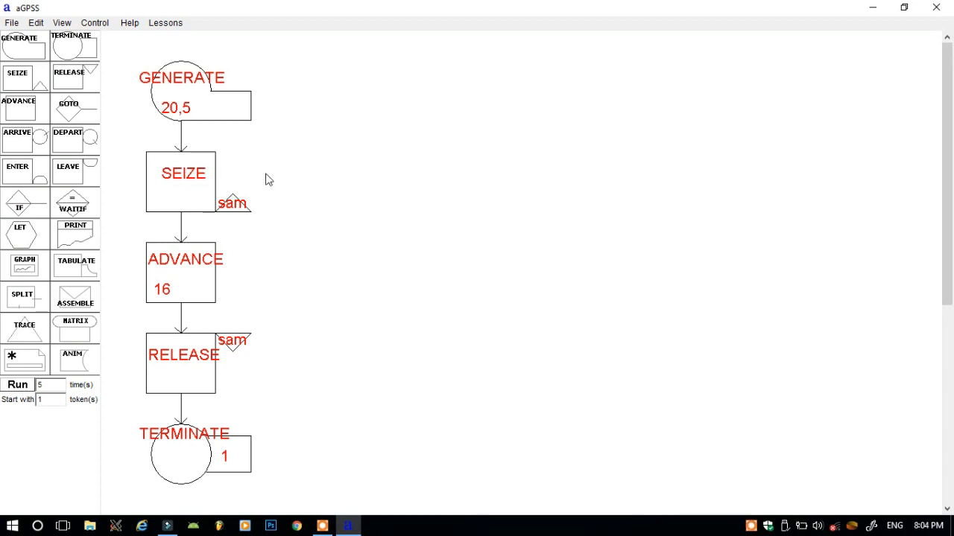
pyautogui.moveTo(209, 164)
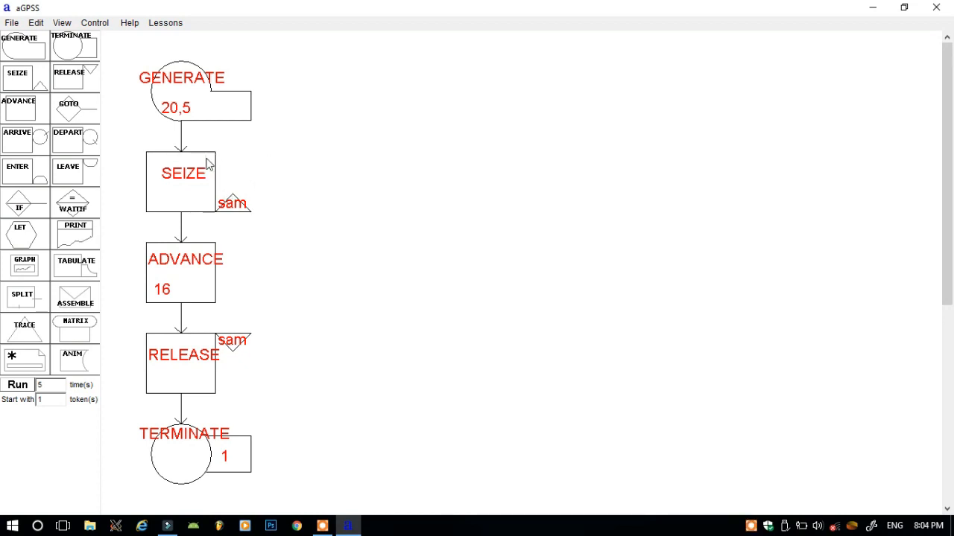
pyautogui.moveTo(185, 142)
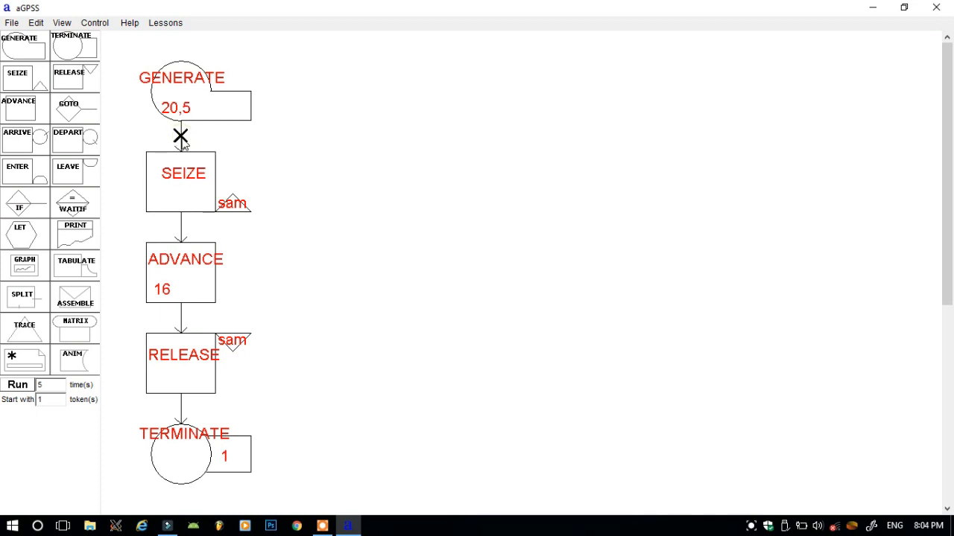
pyautogui.moveTo(116, 134)
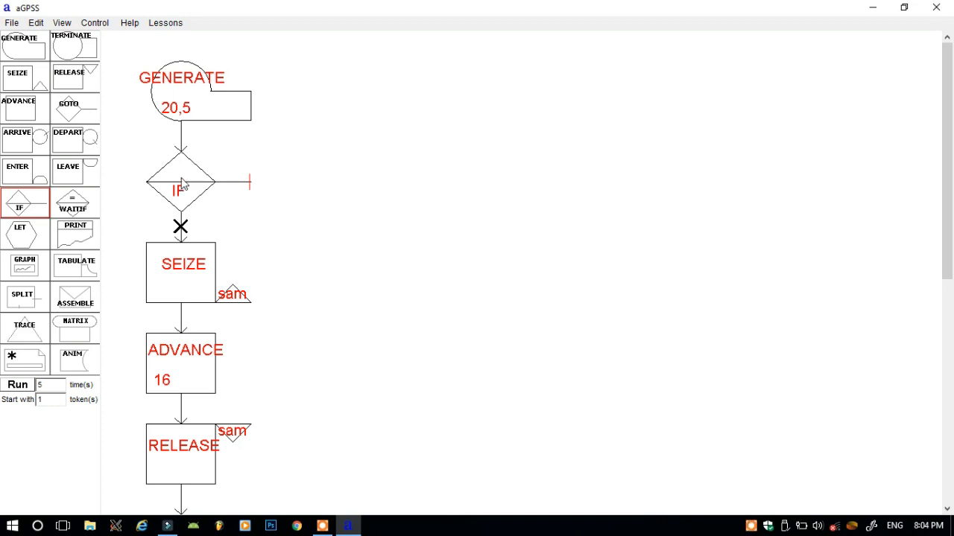
# Configure the IF block: if station sam is in use, go to address ram, with a 'cust will find ram' comment
pyautogui.doubleClick(180, 182)
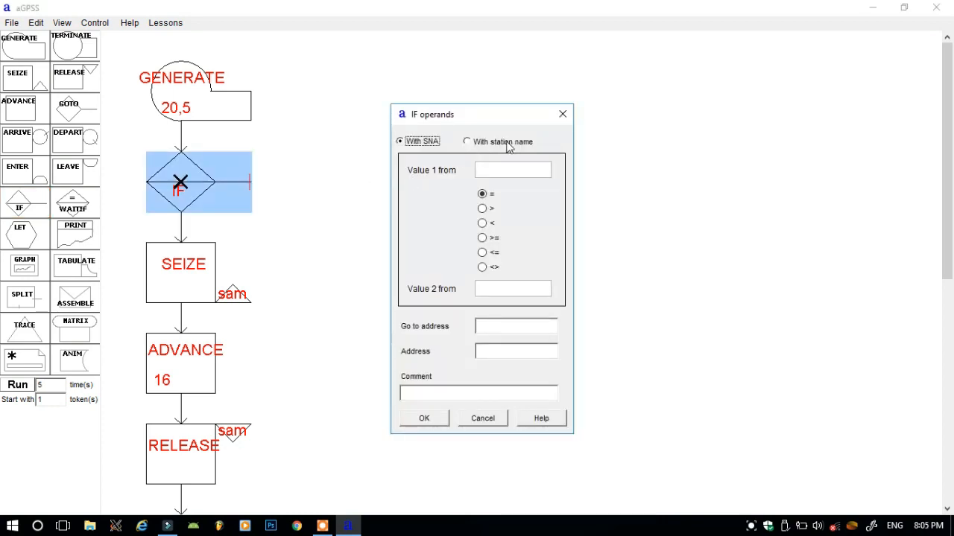
pyautogui.click(466, 142)
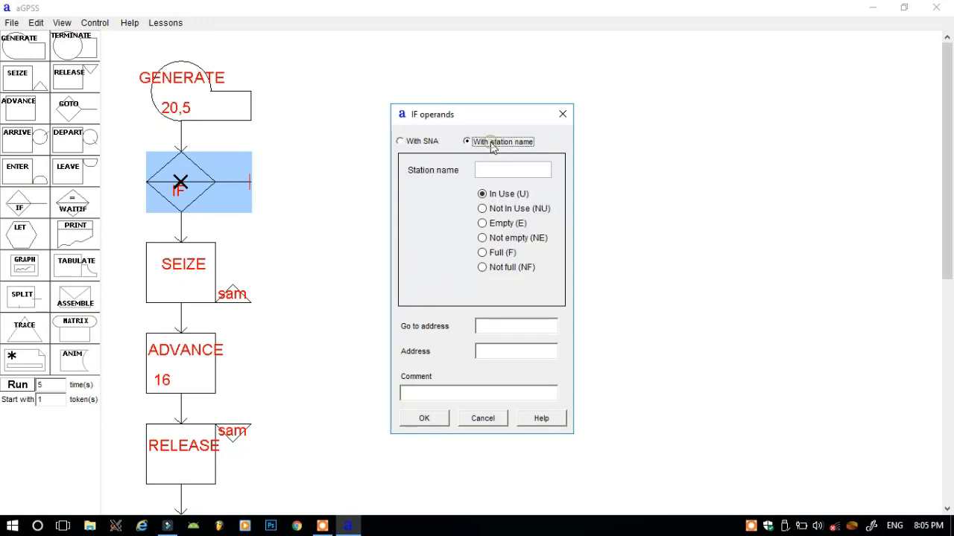
pyautogui.moveTo(574, 186)
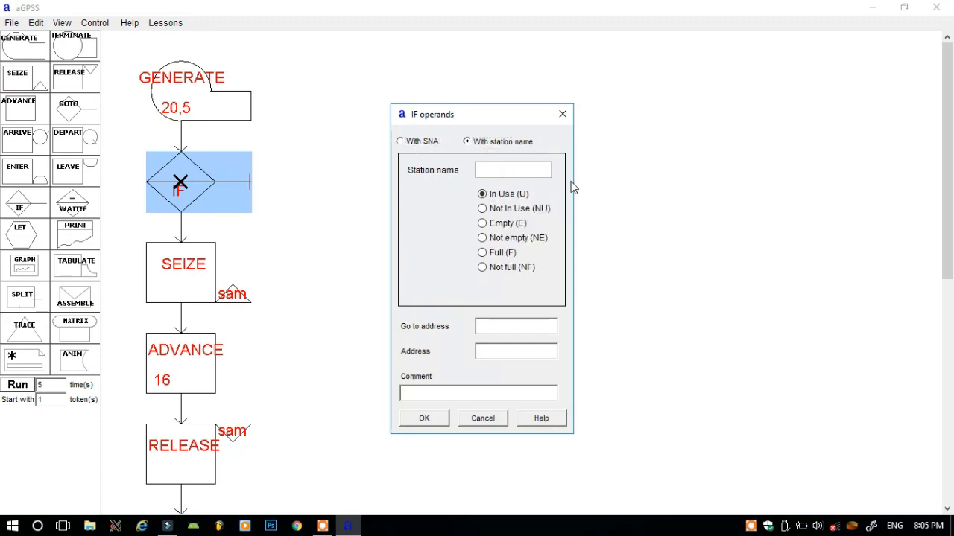
pyautogui.moveTo(566, 186)
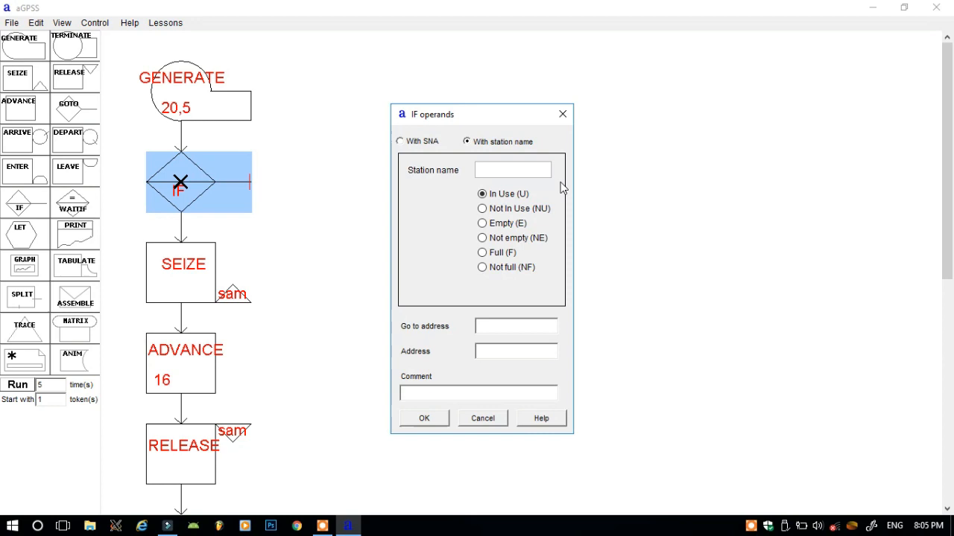
pyautogui.write('sam')
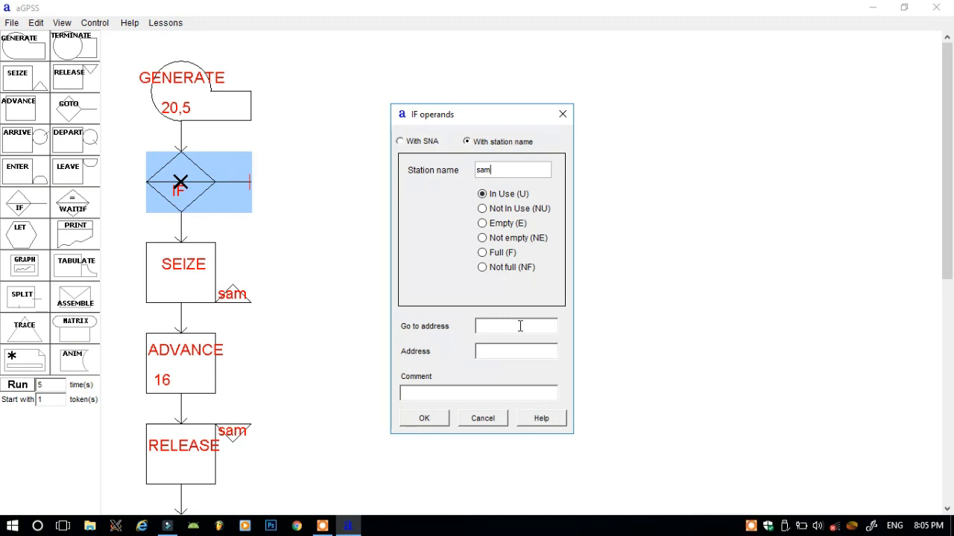
pyautogui.write('ram')
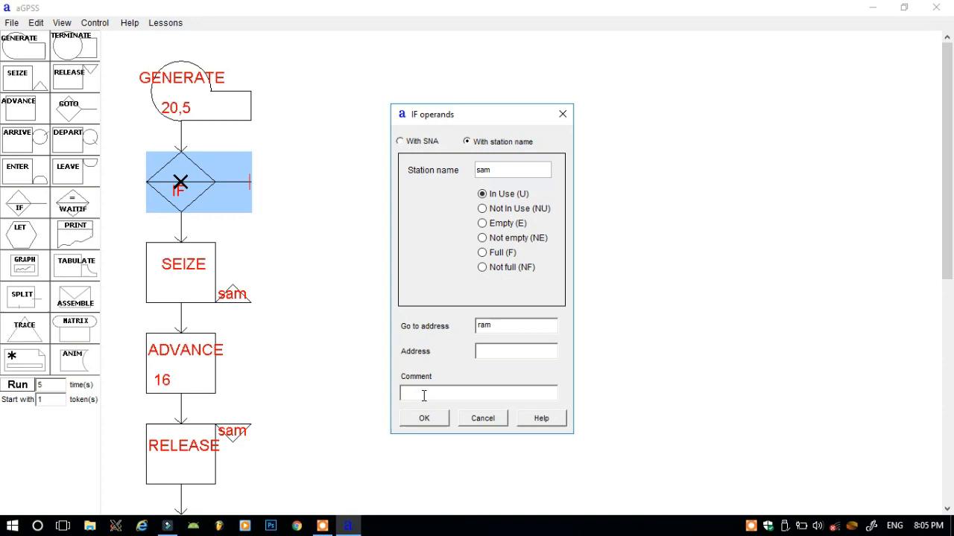
pyautogui.write('cust')
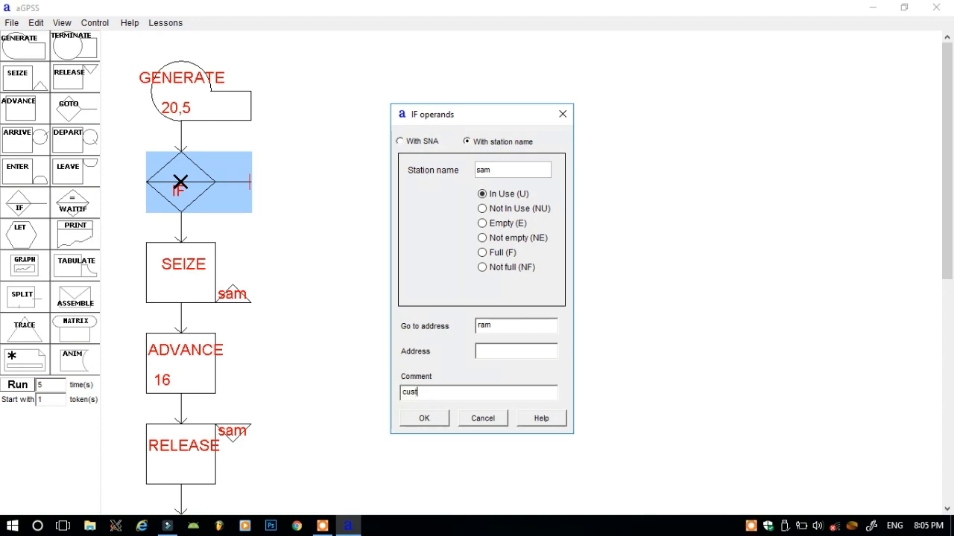
pyautogui.write('will f')
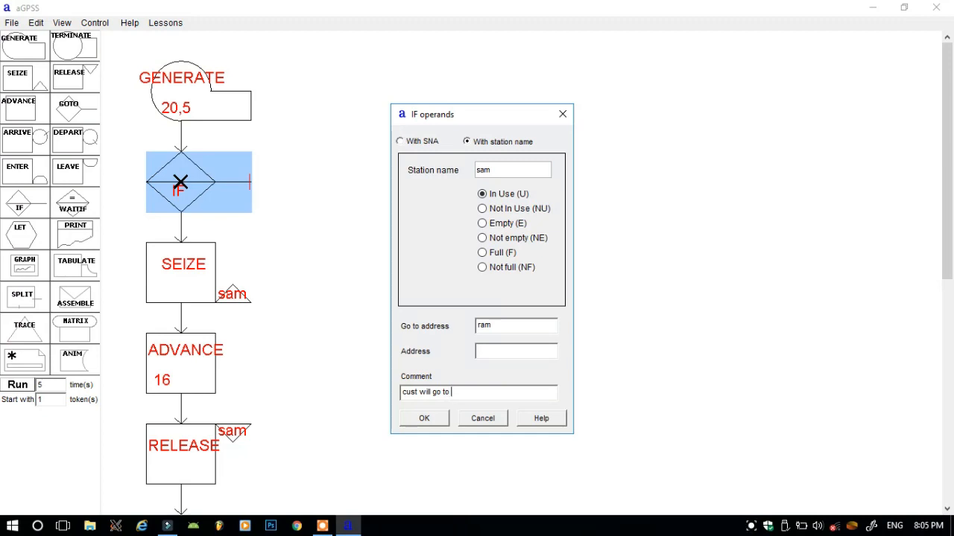
pyautogui.write('ram')
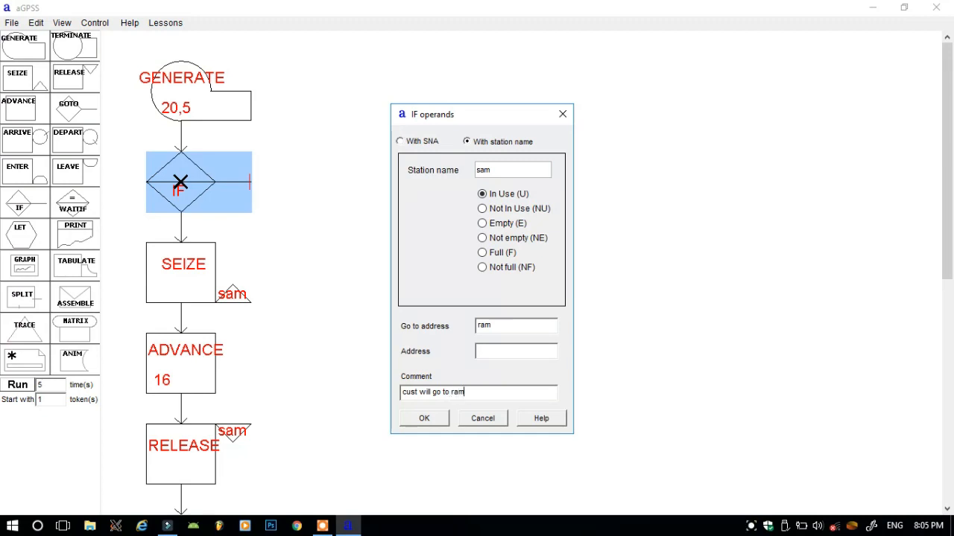
pyautogui.click(423, 417)
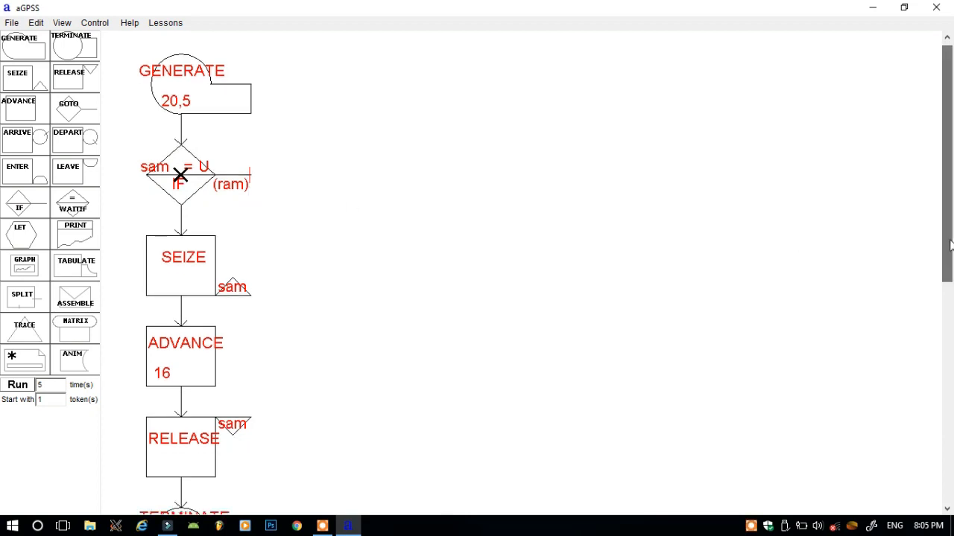
pyautogui.scroll(-3)
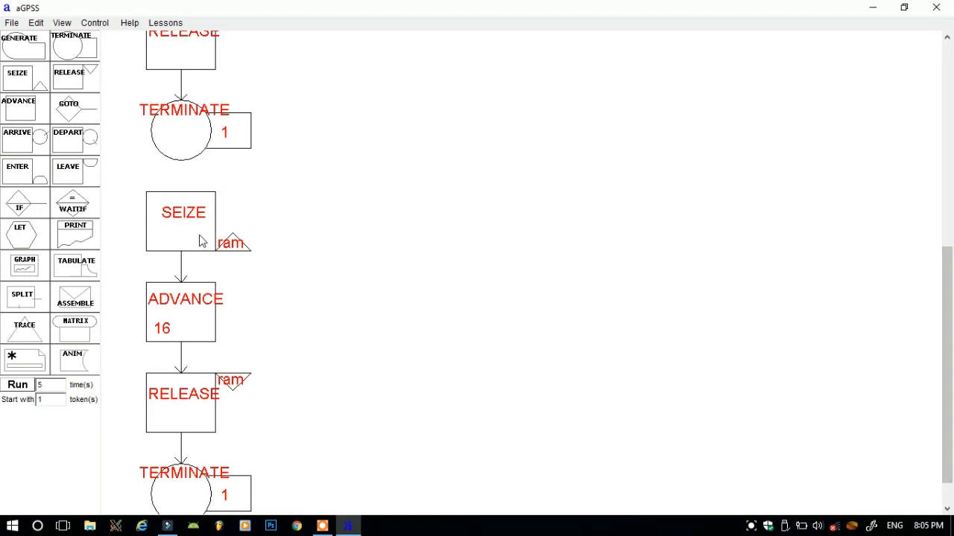
# Give the second SEIZE ram block the address label ram
pyautogui.doubleClick(181, 212)
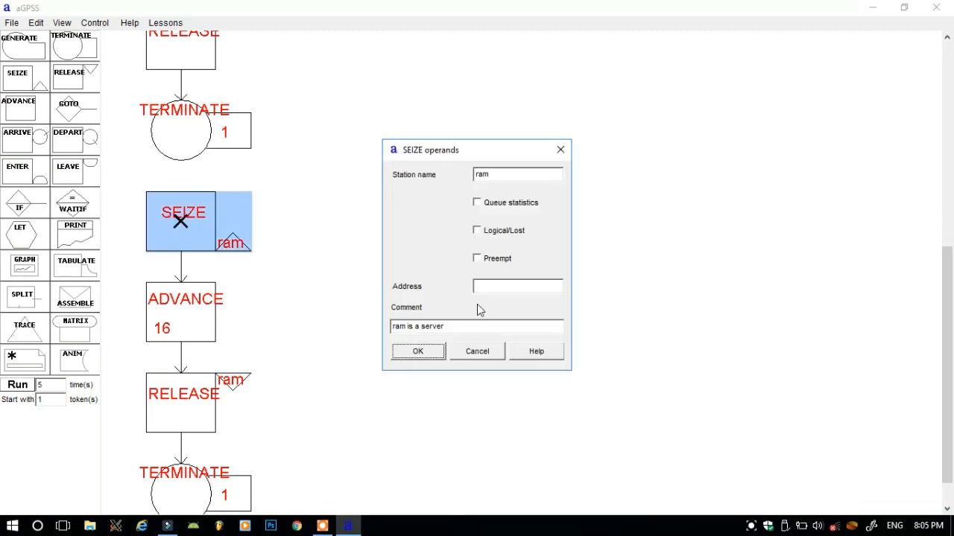
pyautogui.click(517, 286)
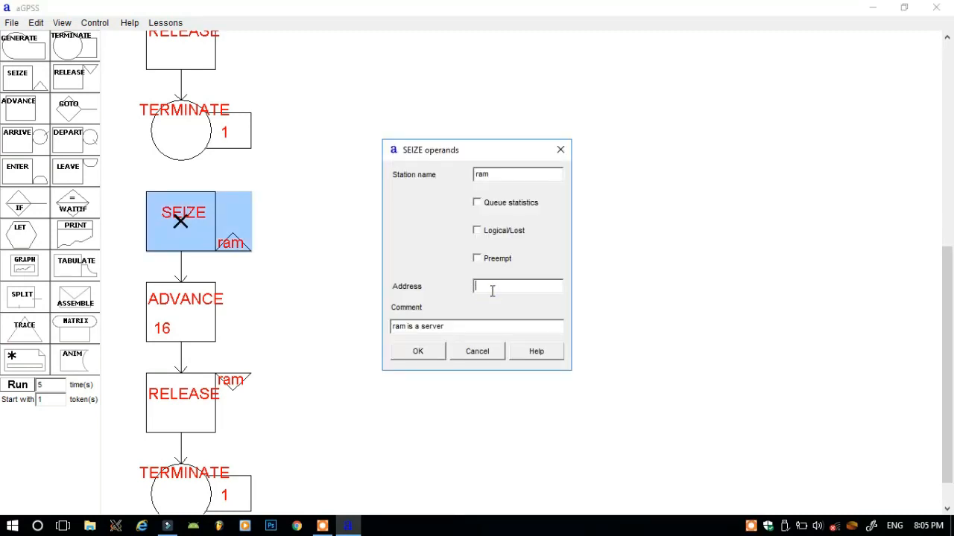
pyautogui.write('ram')
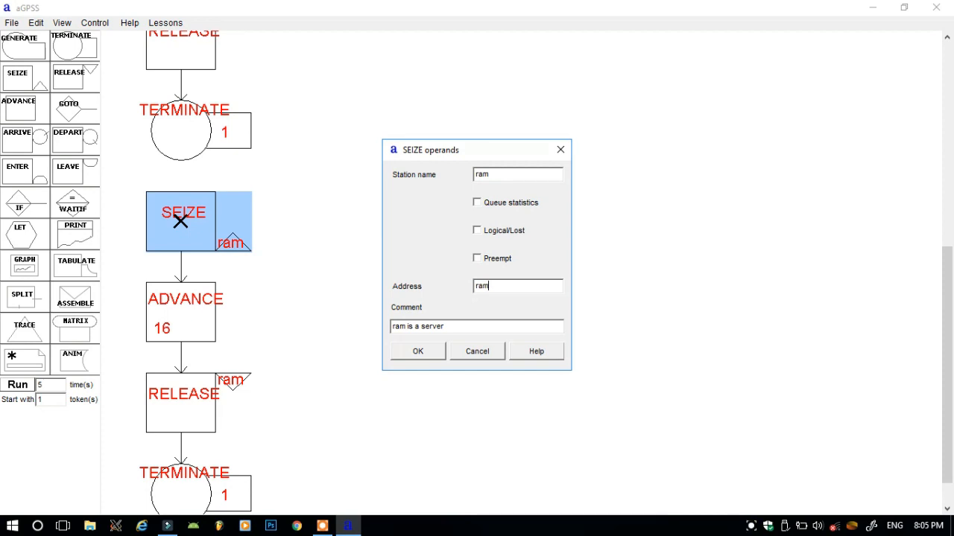
pyautogui.click(417, 352)
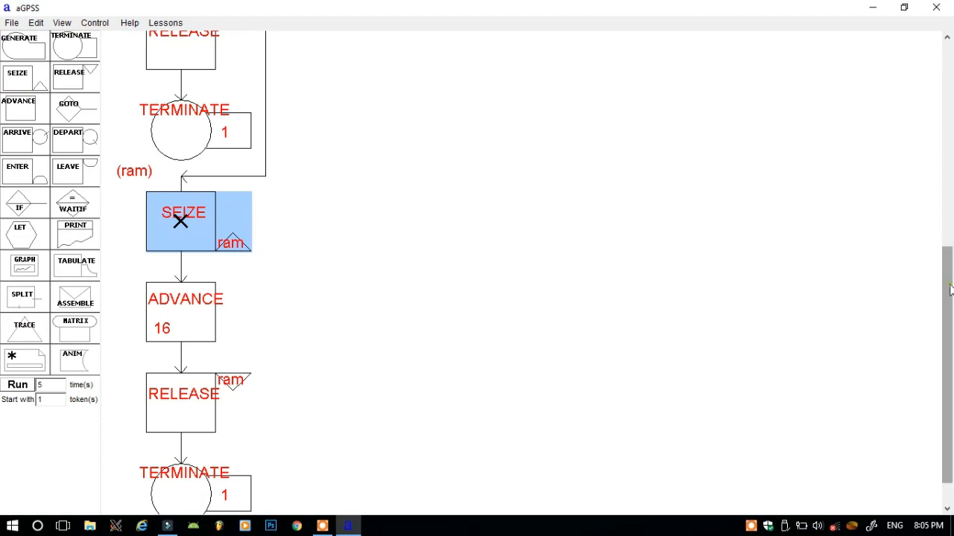
pyautogui.scroll(-3)
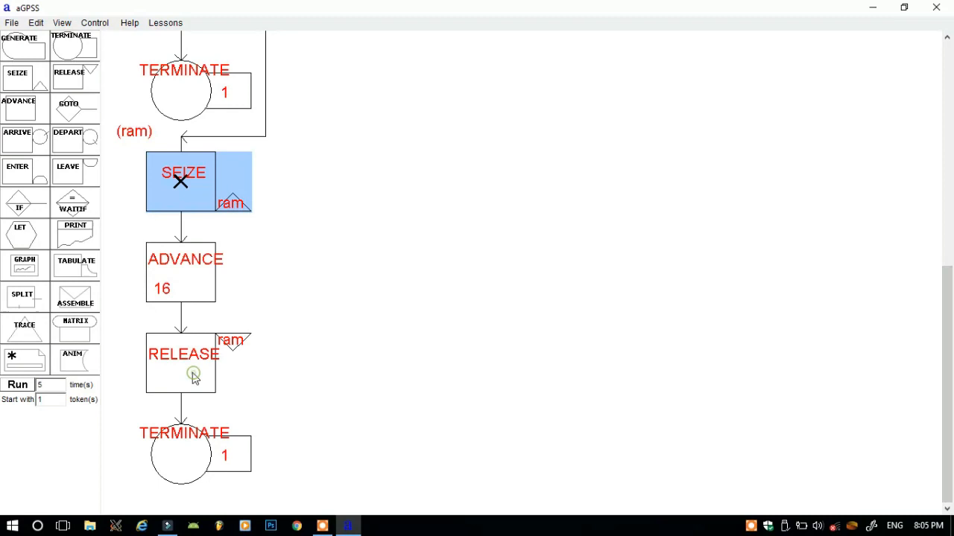
# Review the ram RELEASE block's operands and close them unchanged
pyautogui.doubleClick(180, 363)
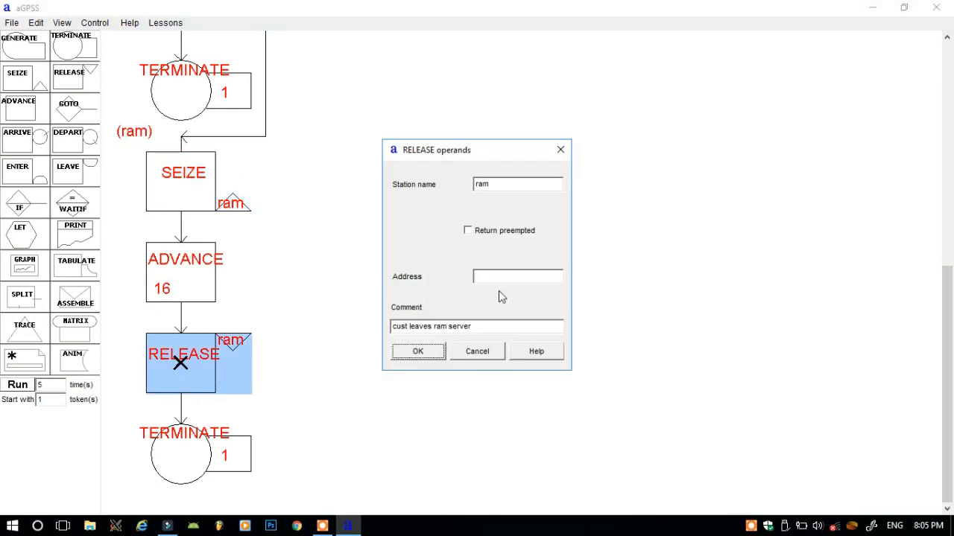
pyautogui.click(418, 351)
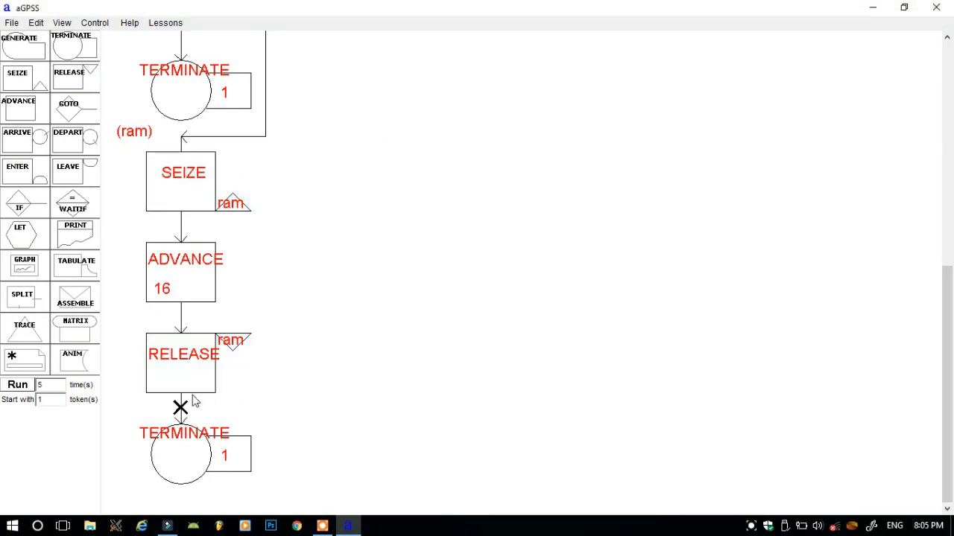
pyautogui.moveTo(215, 363)
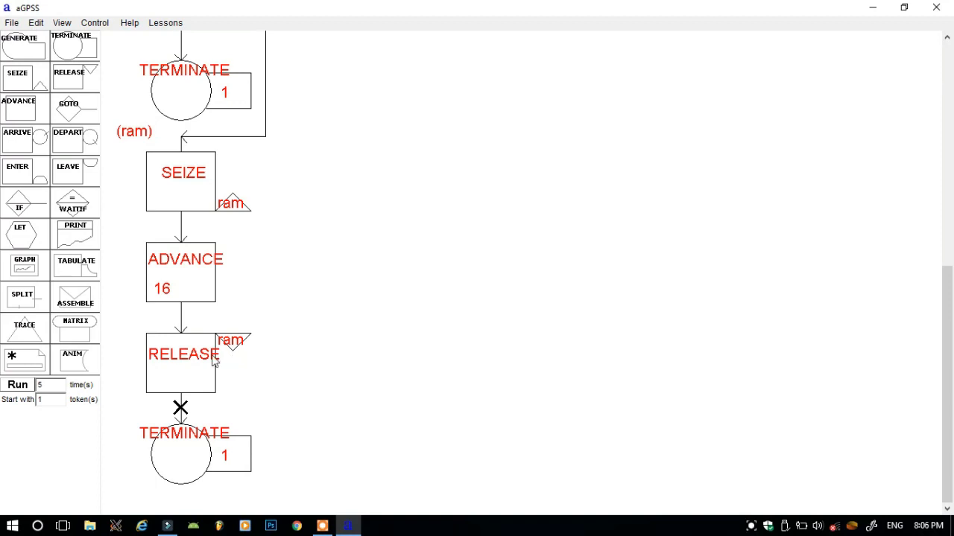
pyautogui.moveTo(241, 311)
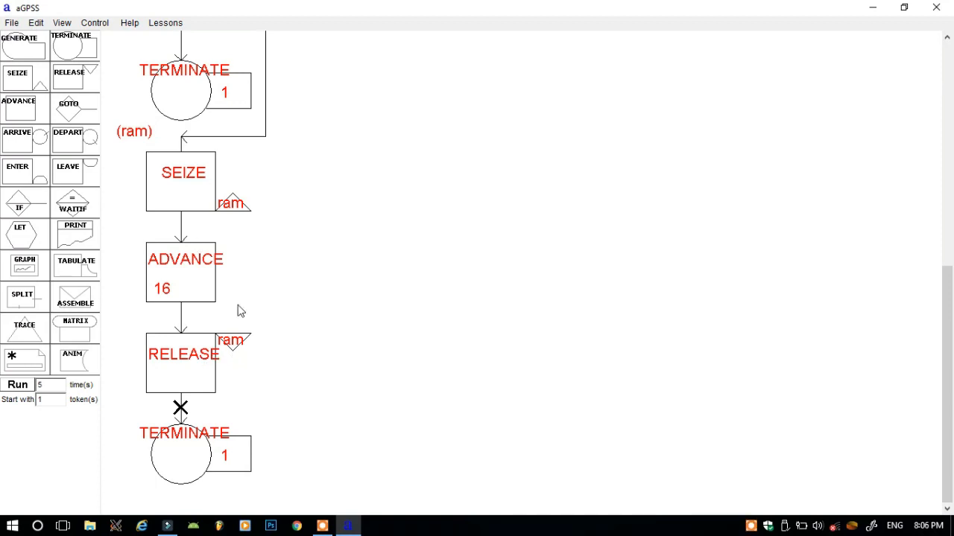
pyautogui.moveTo(250, 375)
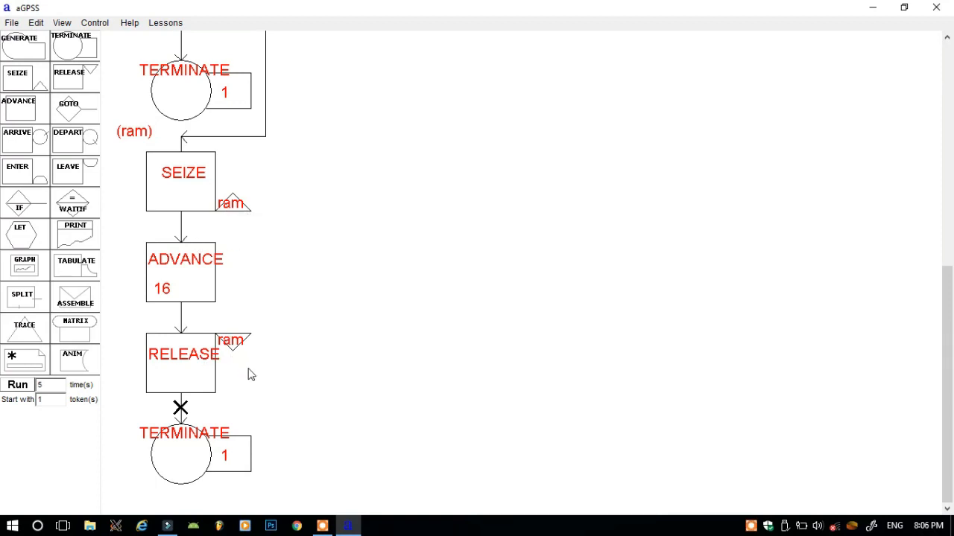
pyautogui.moveTo(103, 237)
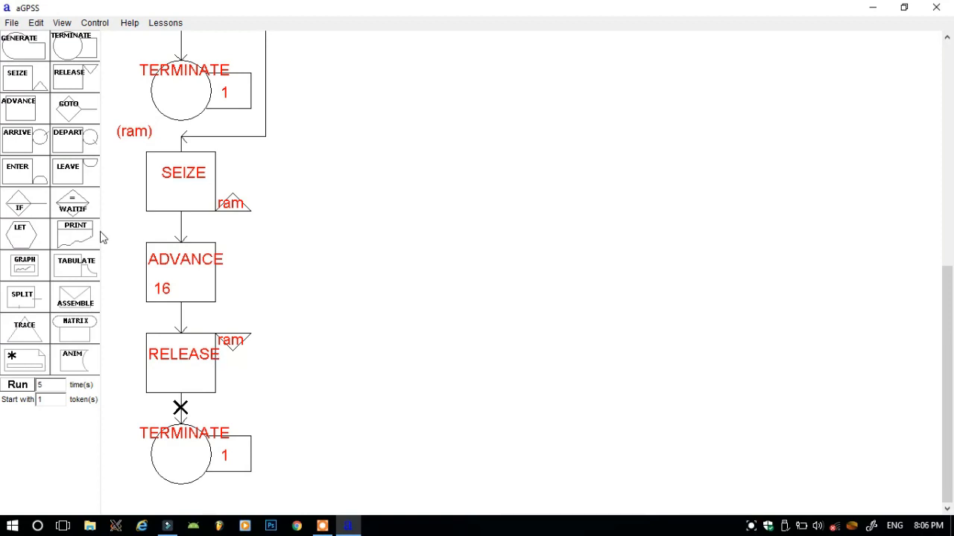
pyautogui.moveTo(163, 381)
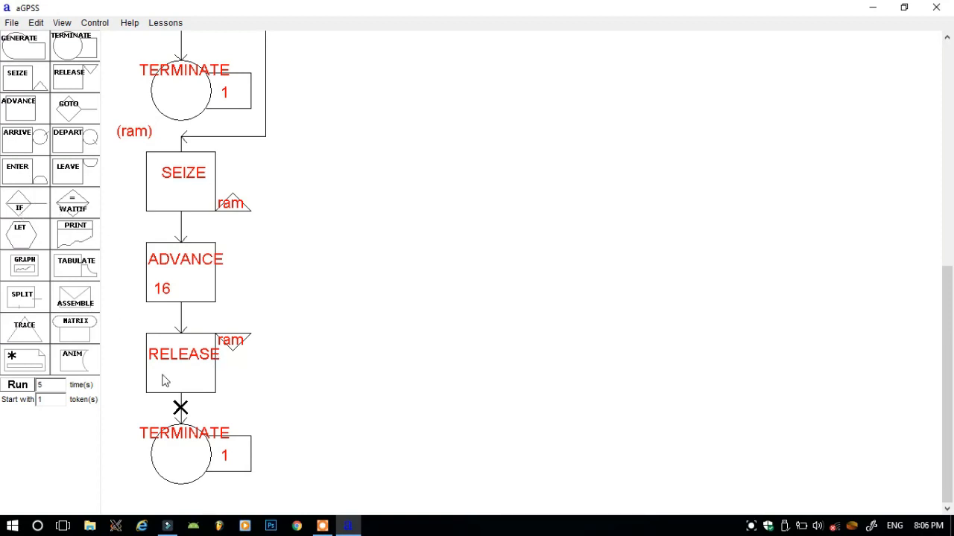
pyautogui.moveTo(181, 411)
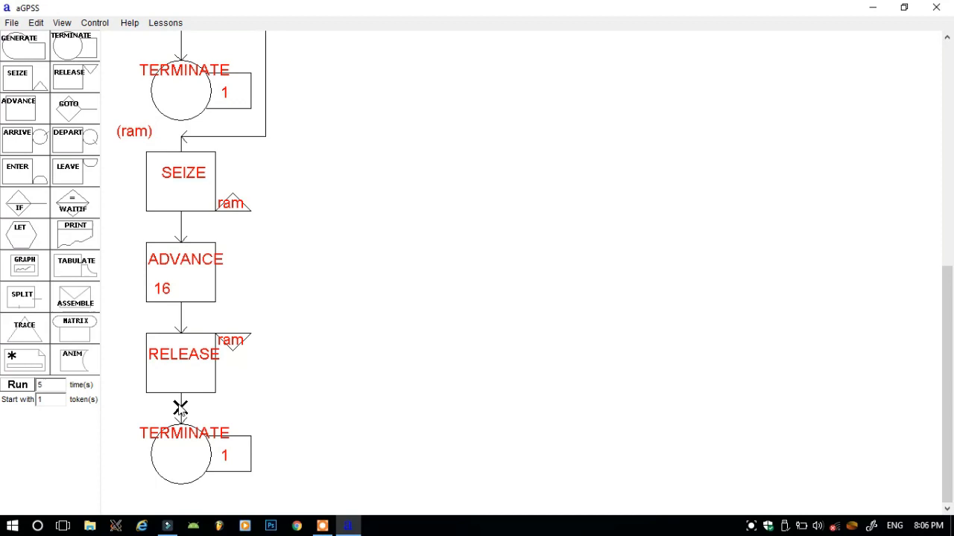
pyautogui.moveTo(36, 251)
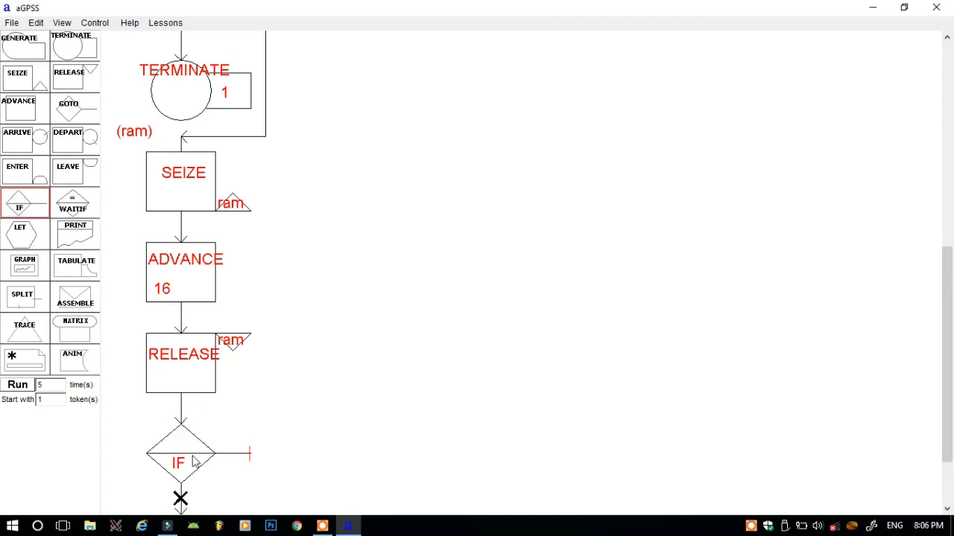
# Configure the lower IF block: if station sam is not in use, go to address sam, comment 'cust goes to sam'
pyautogui.doubleClick(179, 454)
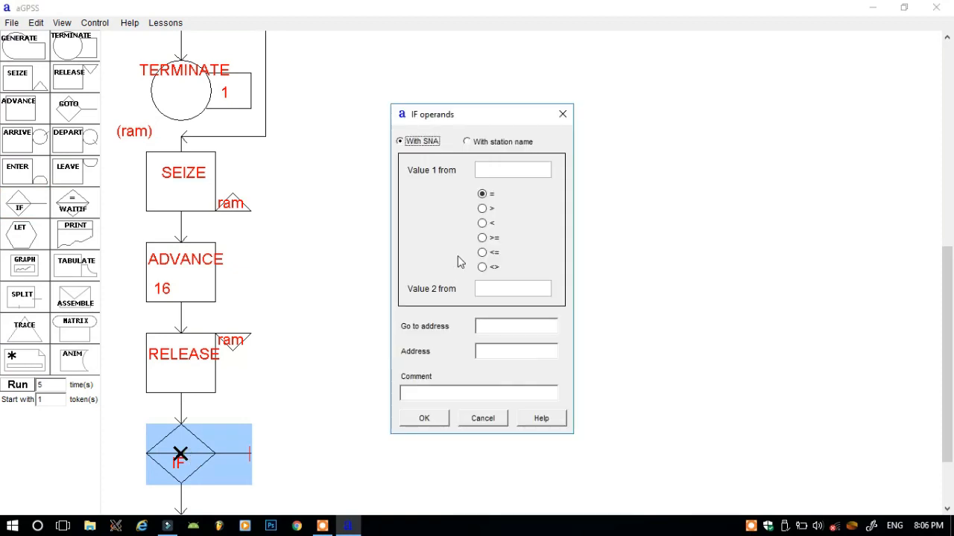
pyautogui.click(466, 142)
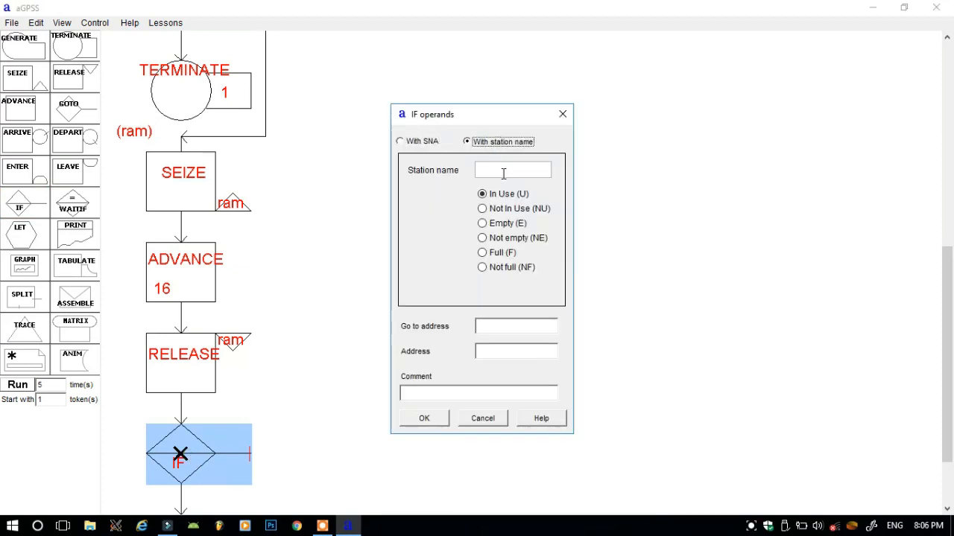
pyautogui.write('sa')
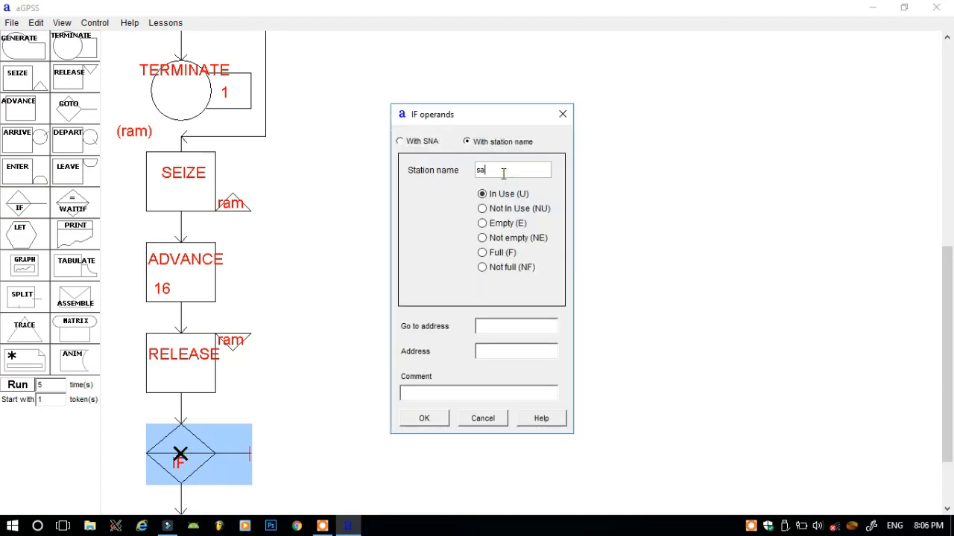
pyautogui.write('m')
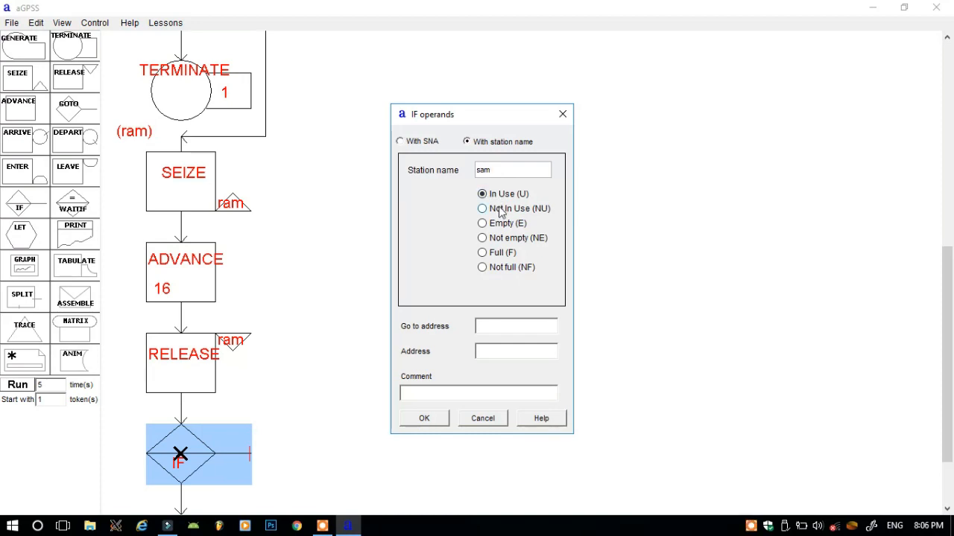
pyautogui.click(482, 208)
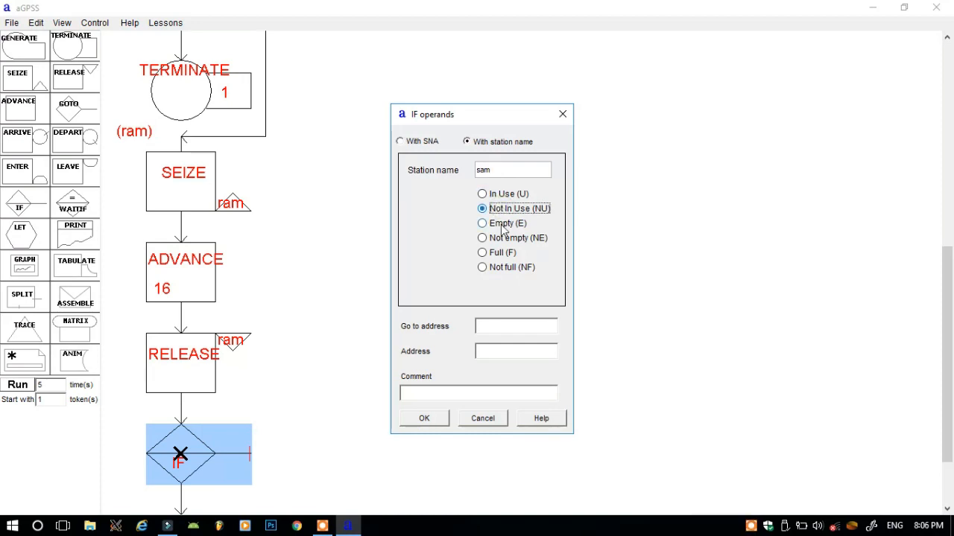
pyautogui.click(515, 325)
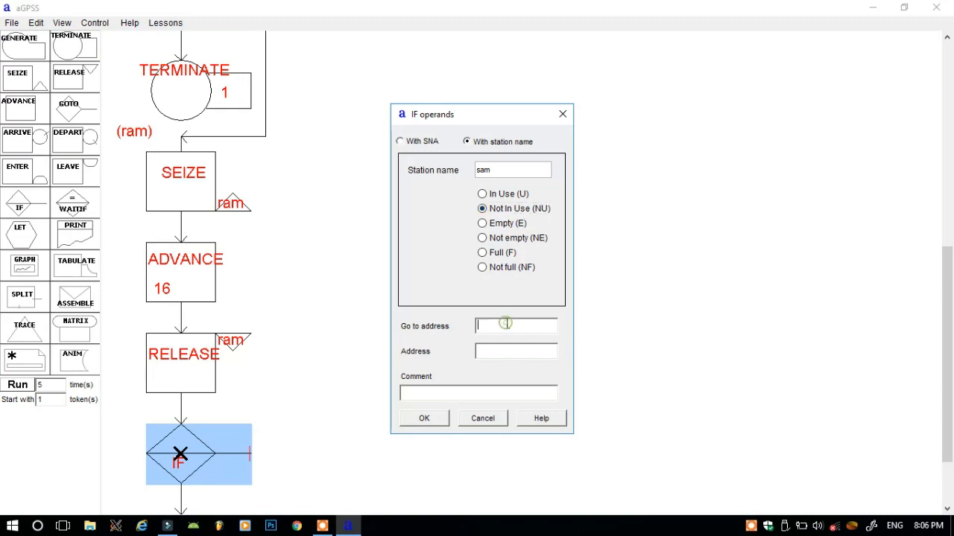
pyautogui.write('sam')
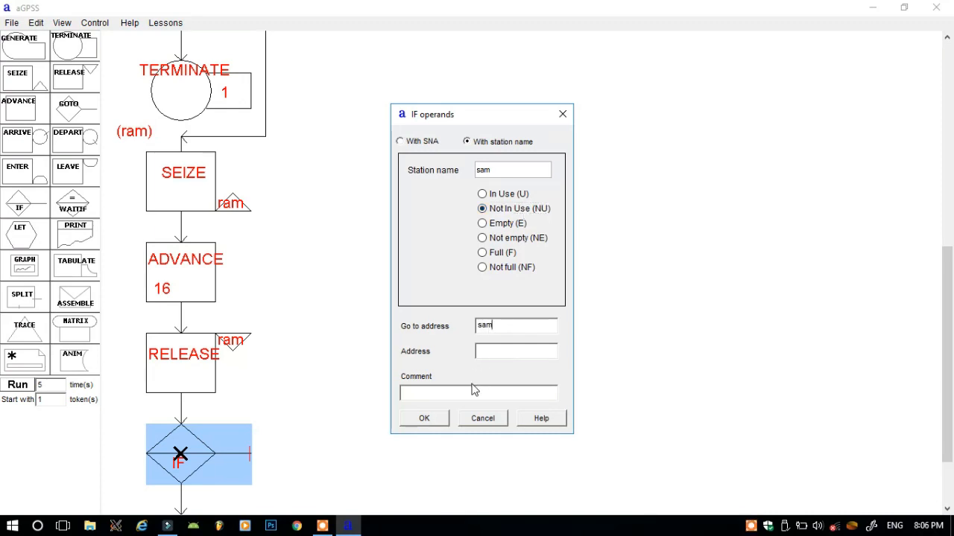
pyautogui.write('cust')
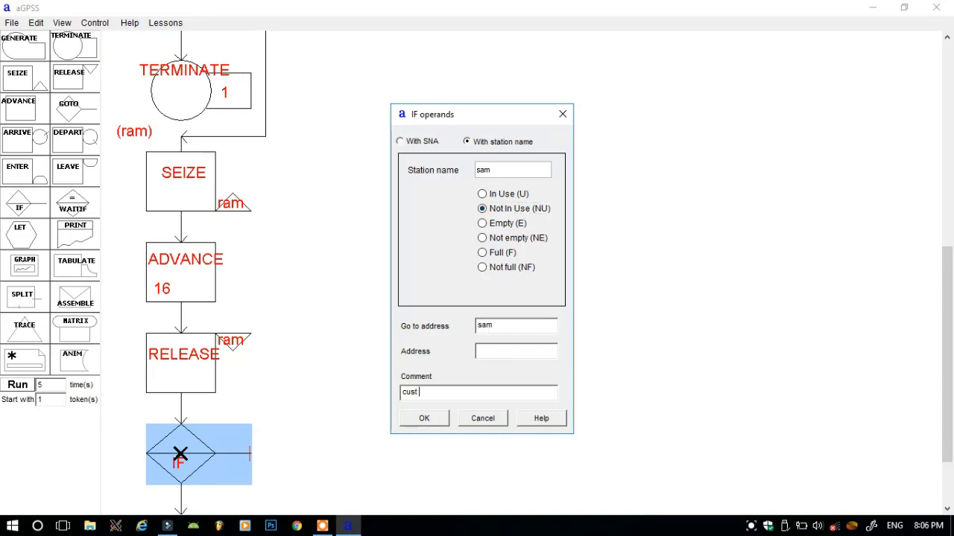
pyautogui.write('goes')
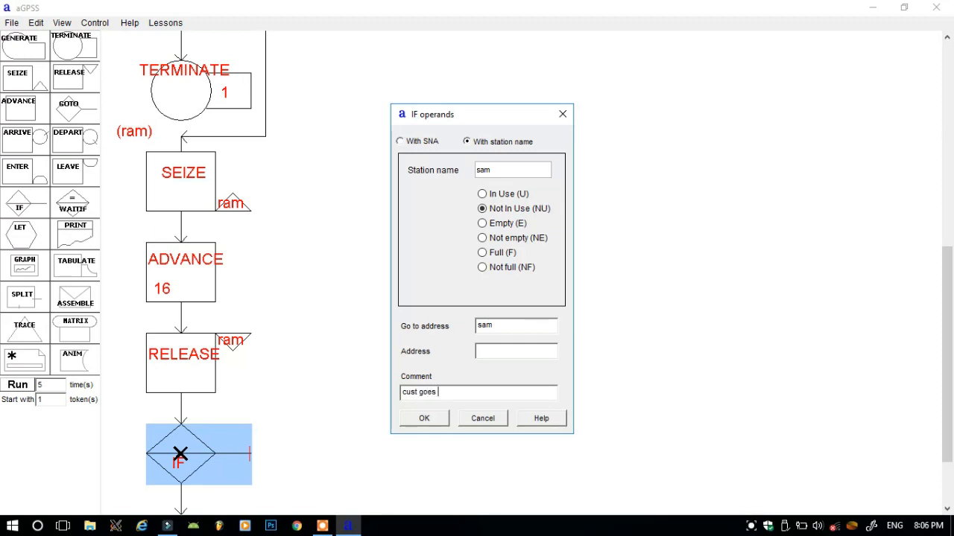
pyautogui.write('to sam')
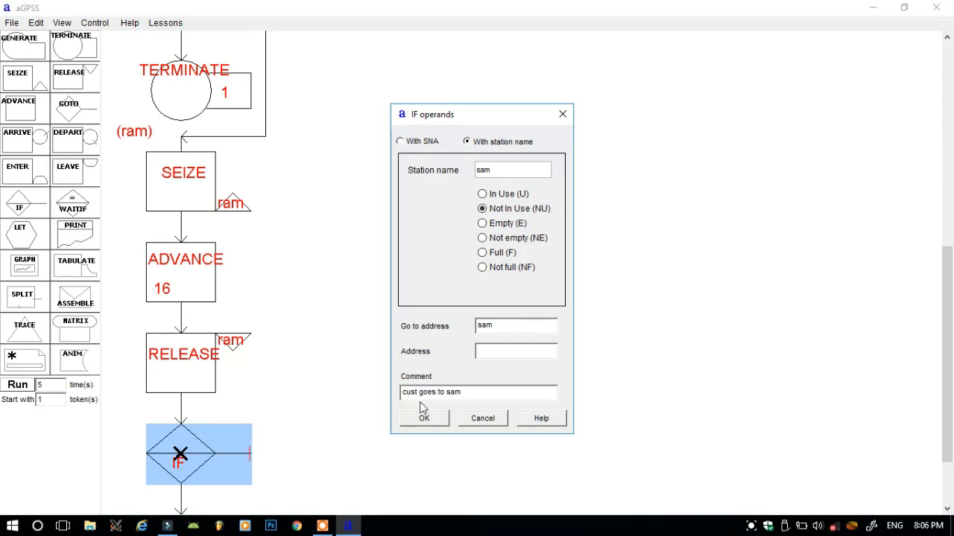
pyautogui.click(423, 417)
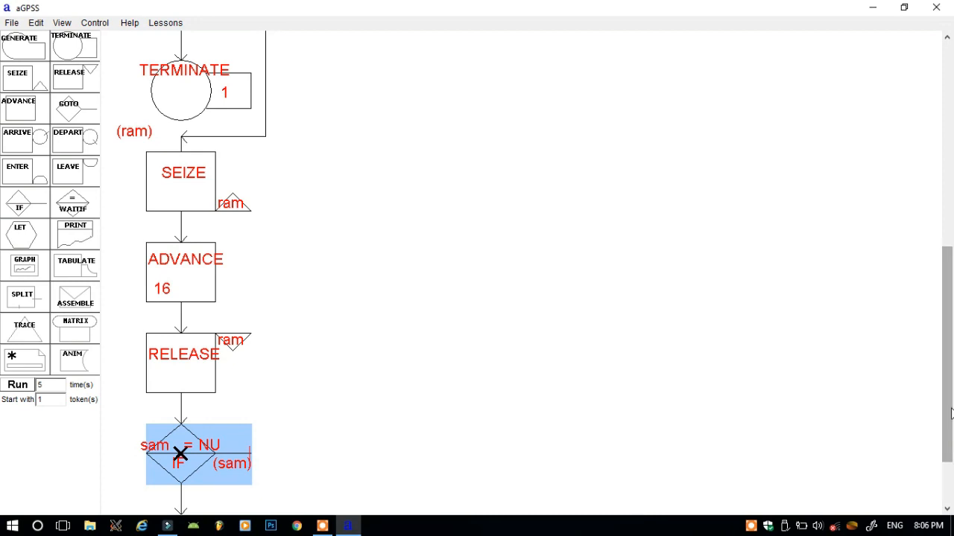
# Set the GENERATE block's interarrival time to 10, keeping spread 5
pyautogui.scroll(-3)
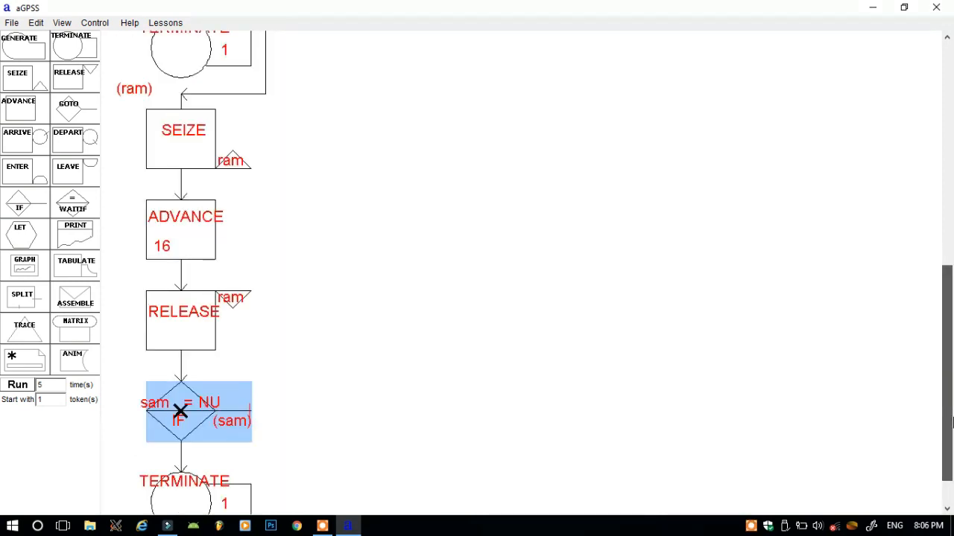
pyautogui.scroll(3)
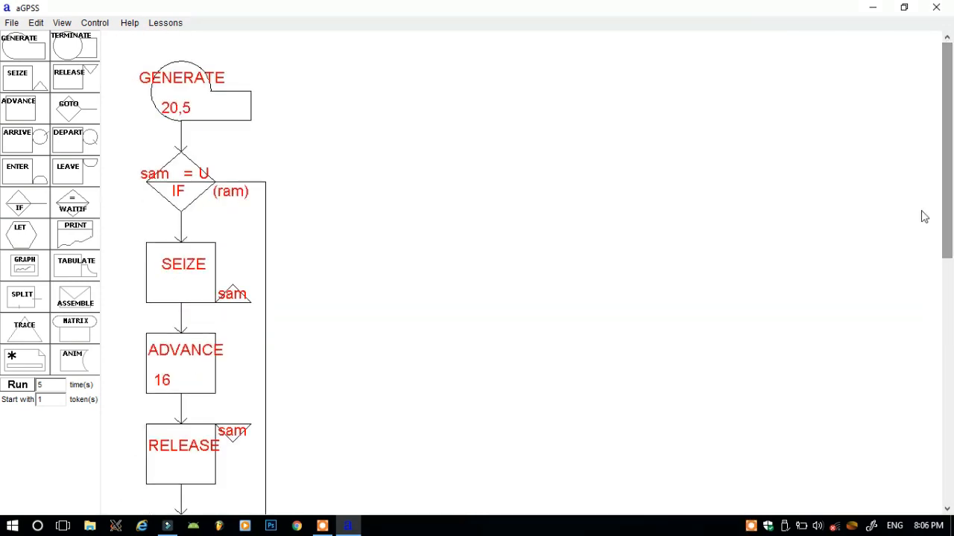
pyautogui.moveTo(458, 176)
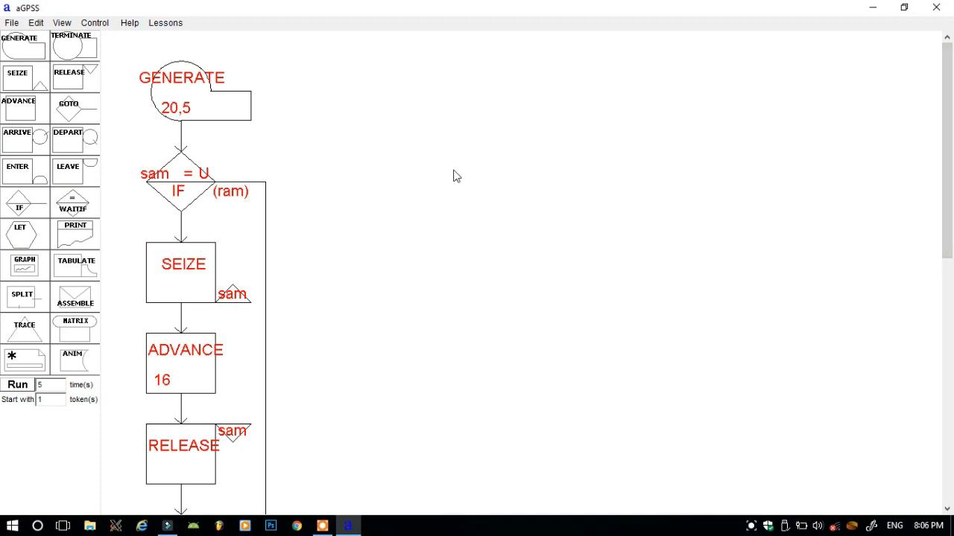
pyautogui.moveTo(197, 98)
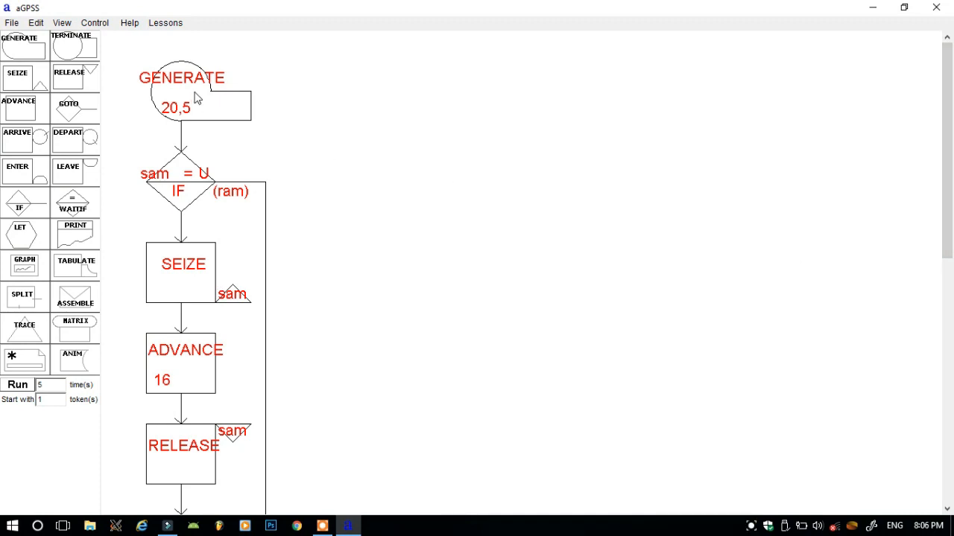
pyautogui.doubleClick(182, 89)
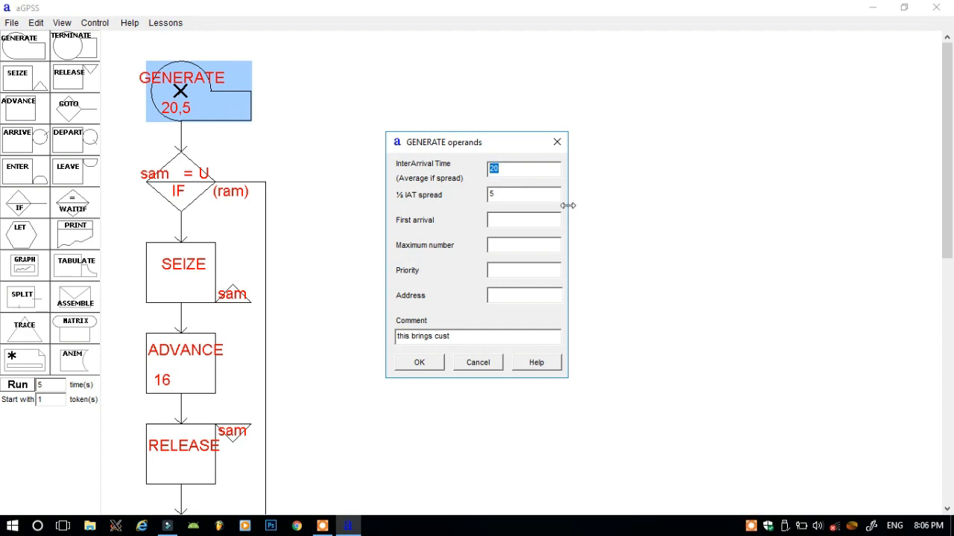
pyautogui.write('10')
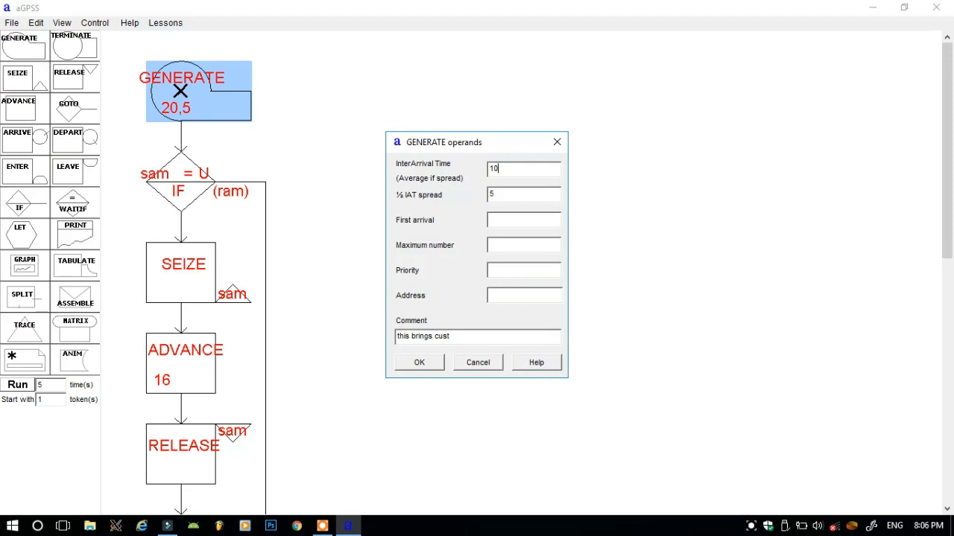
pyautogui.click(419, 362)
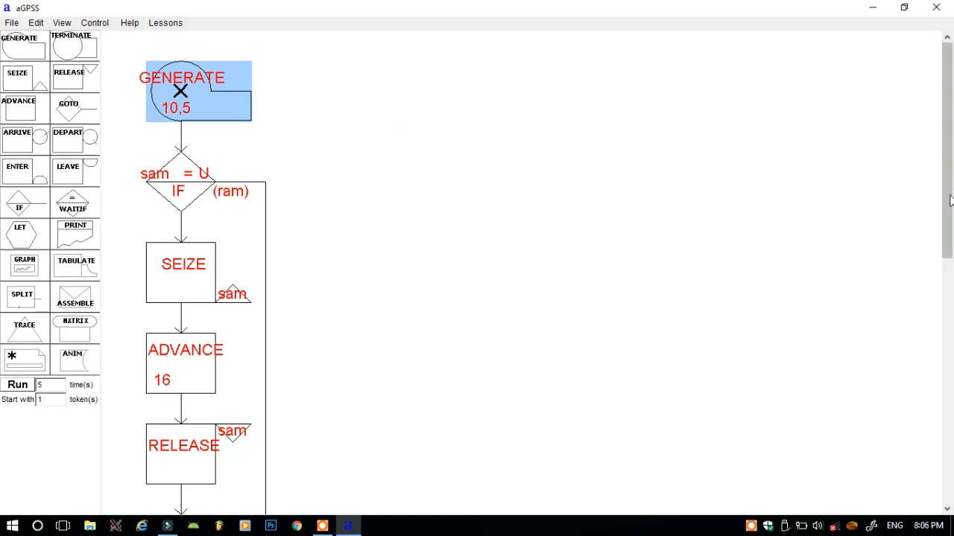
pyautogui.scroll(-3)
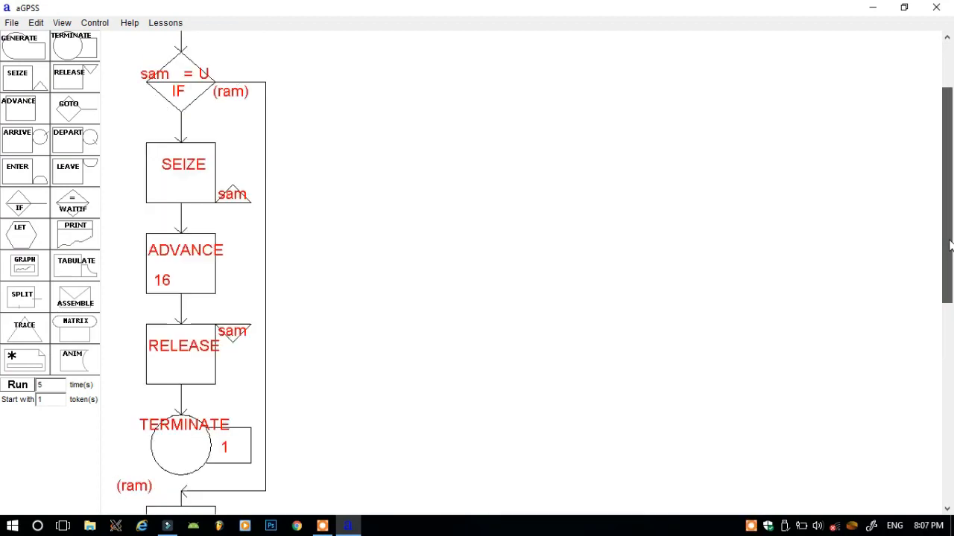
pyautogui.scroll(-3)
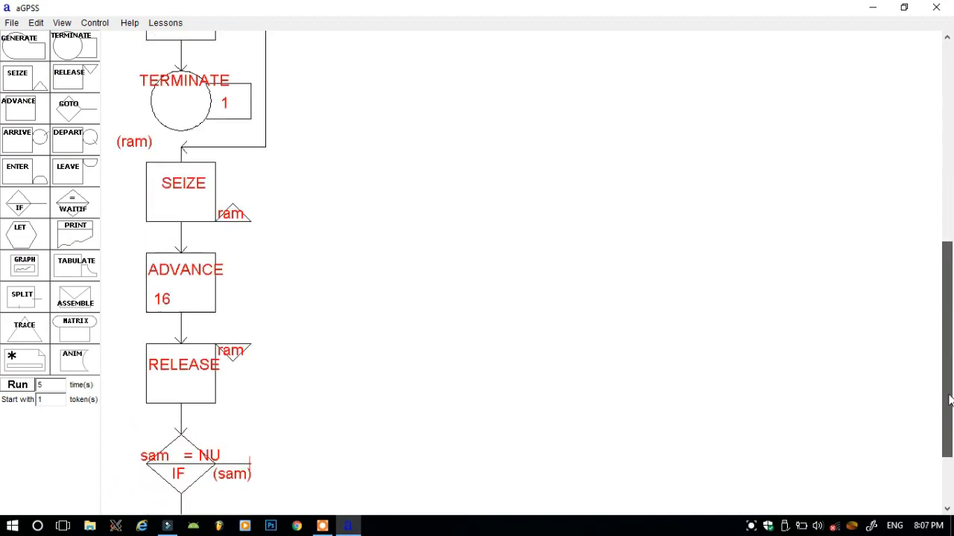
pyautogui.scroll(-3)
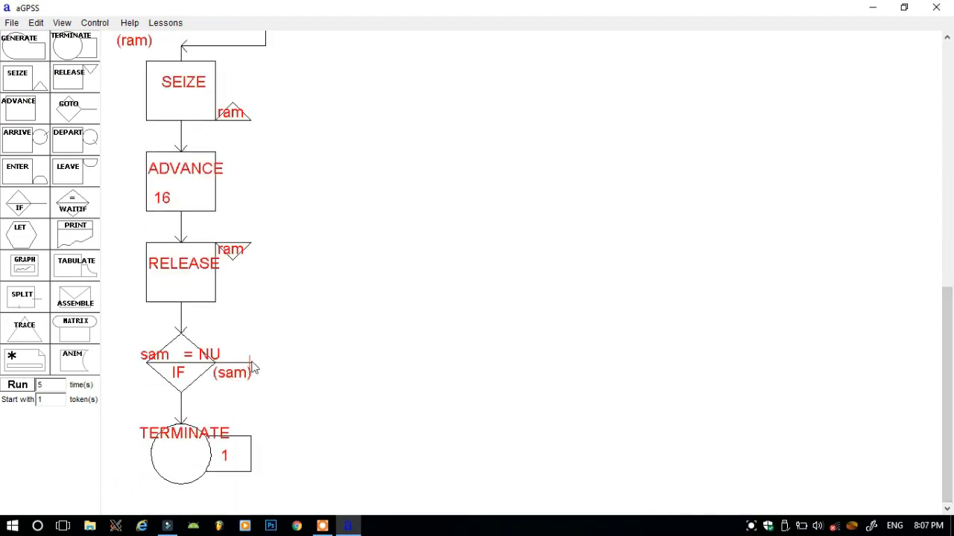
pyautogui.moveTo(373, 391)
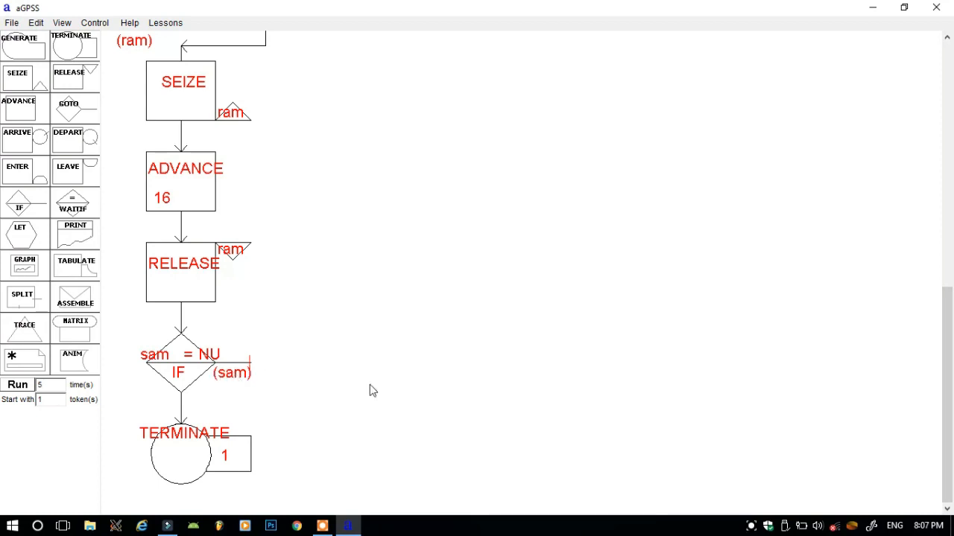
pyautogui.scroll(3)
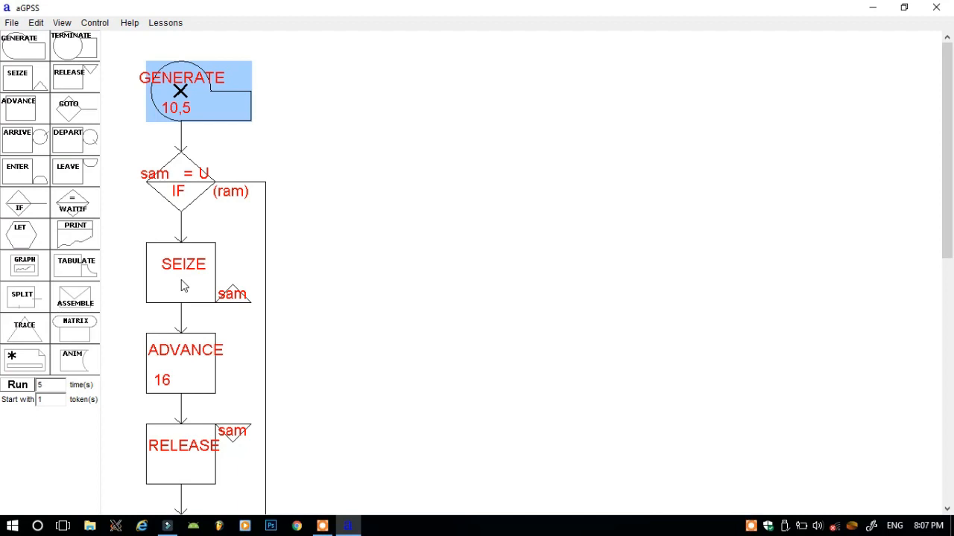
# Give the first SEIZE sam block the address label sam
pyautogui.doubleClick(182, 271)
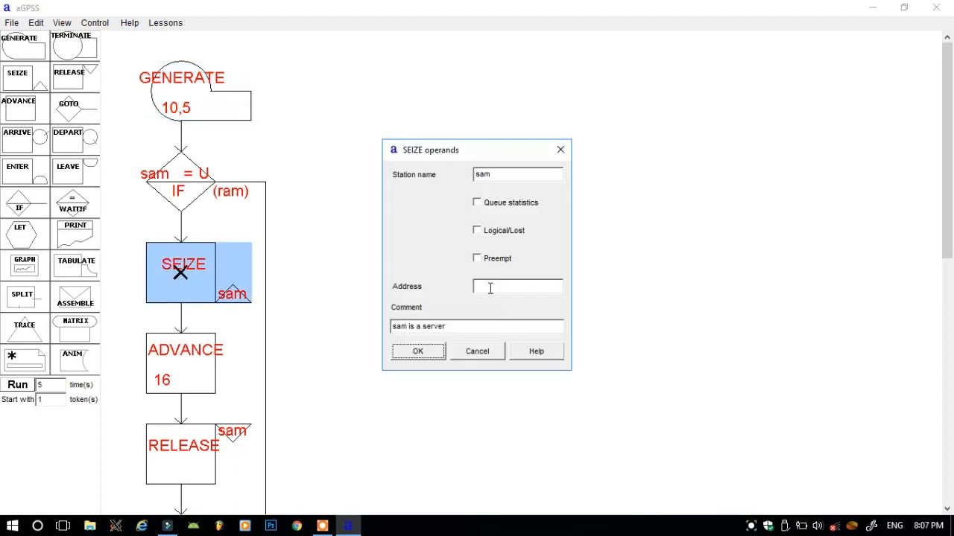
pyautogui.write('sam')
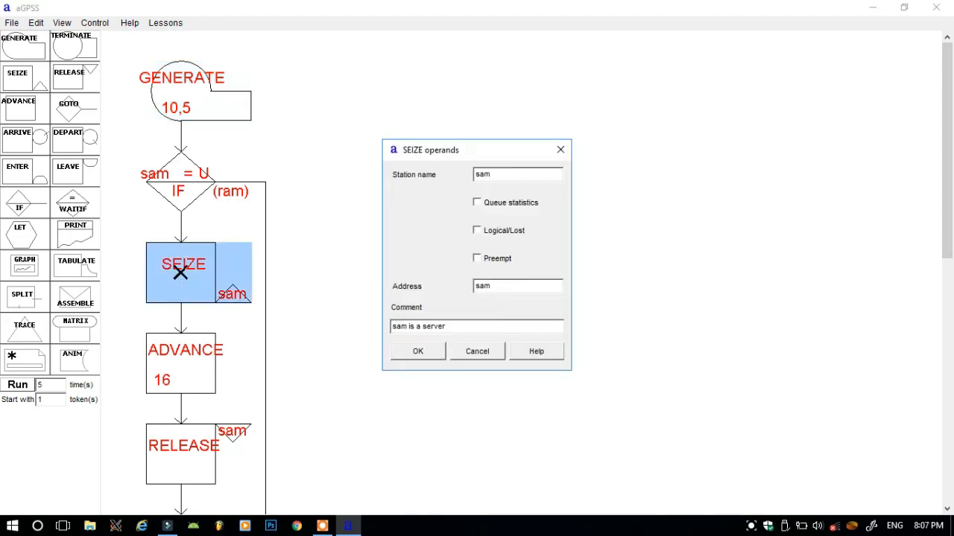
pyautogui.click(417, 352)
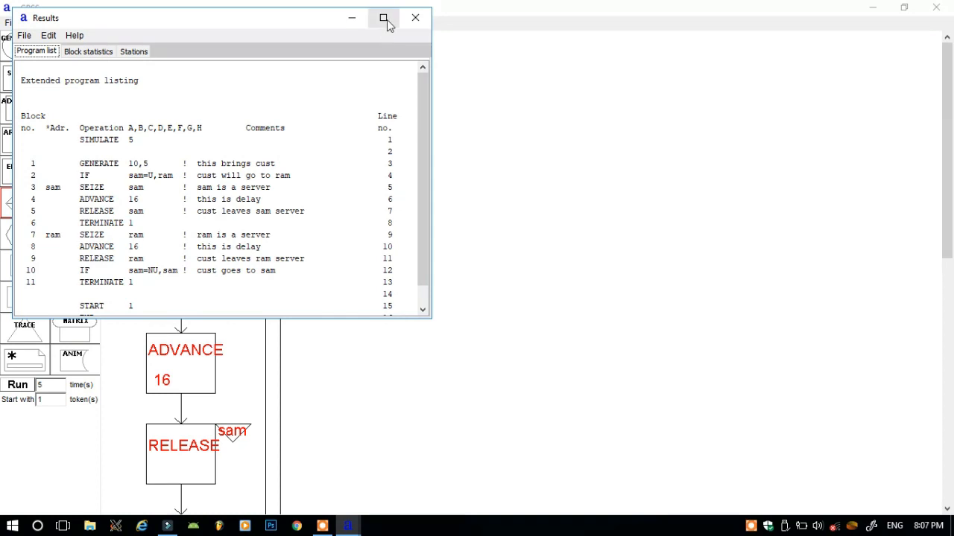
# Maximize the results window to show the full program listing
pyautogui.click(383, 18)
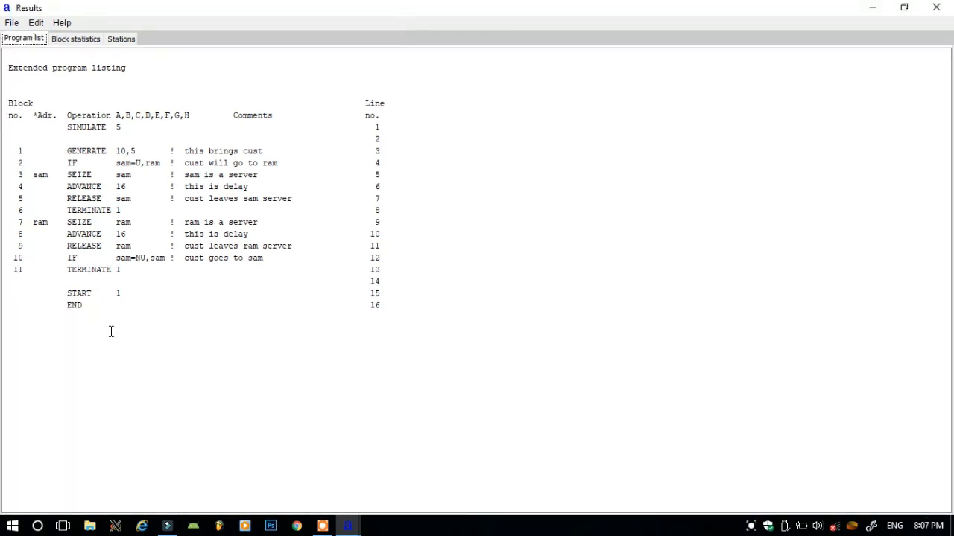
pyautogui.moveTo(96, 274)
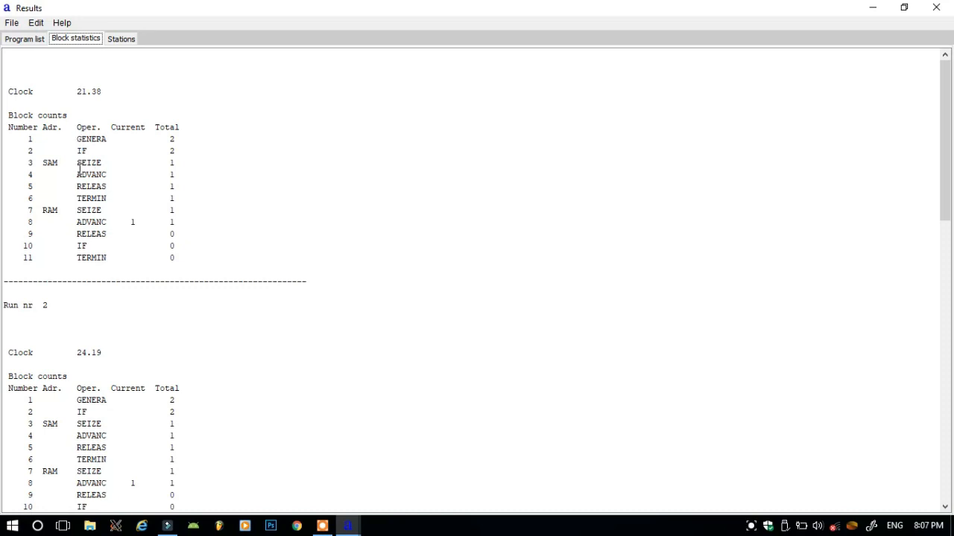
pyautogui.moveTo(152, 173)
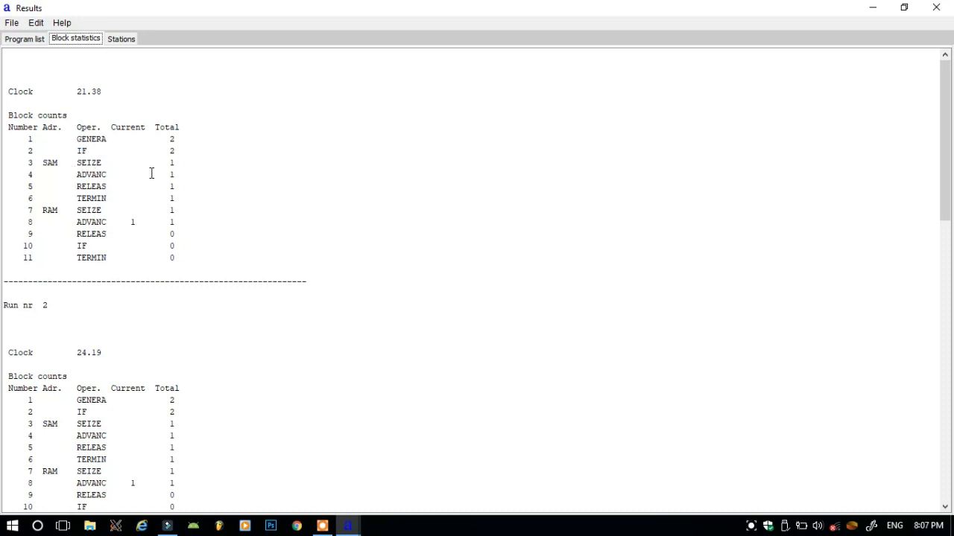
pyautogui.moveTo(155, 203)
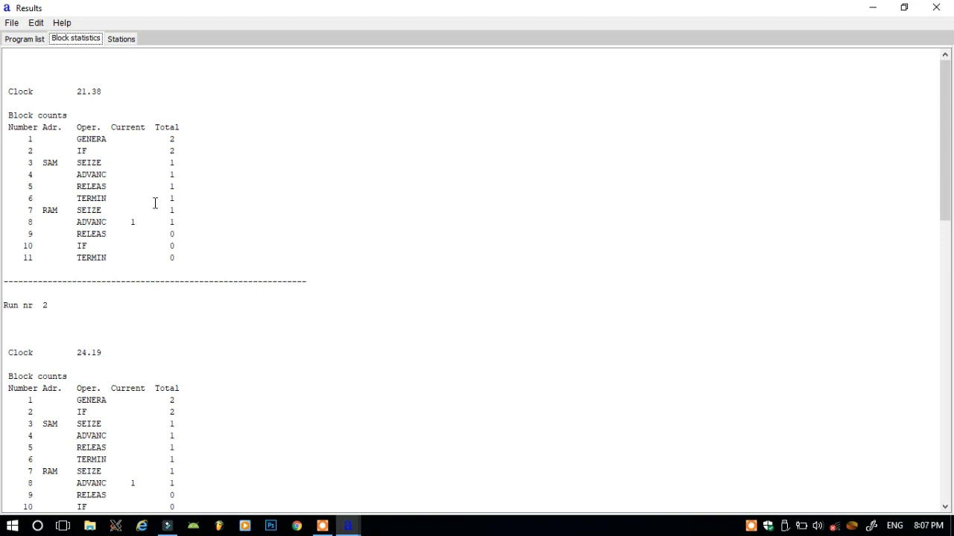
pyautogui.moveTo(89, 220)
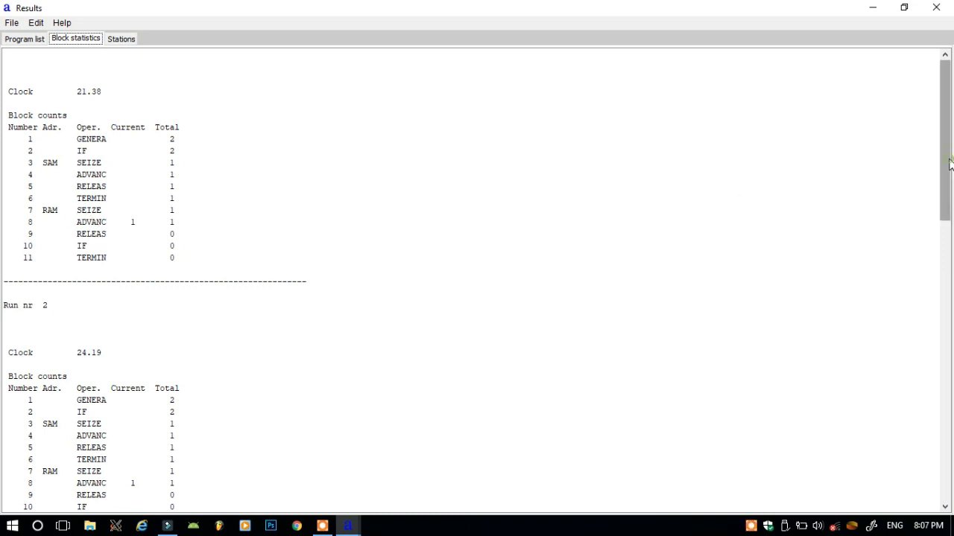
# Scroll from run 1's block counts at clock 21.38 down to run 2's at 24.19
pyautogui.scroll(-3)
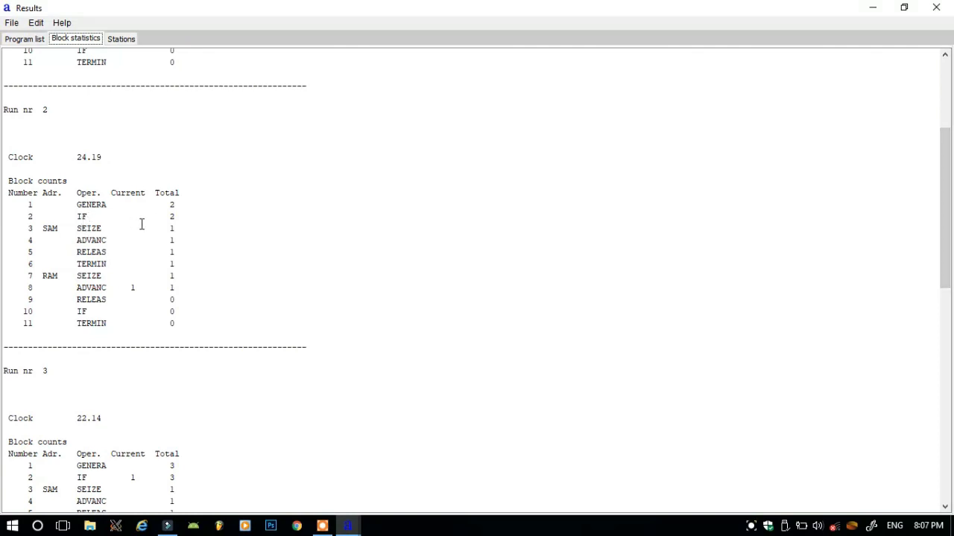
pyautogui.moveTo(137, 287)
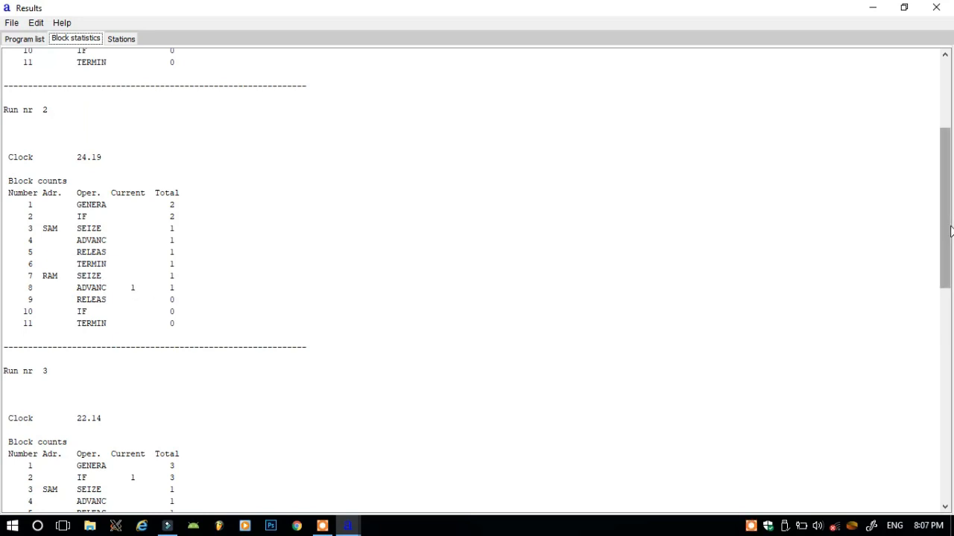
# Reach run 3's block counts and highlight the single token still current in block 8 ADVANC
pyautogui.scroll(-3)
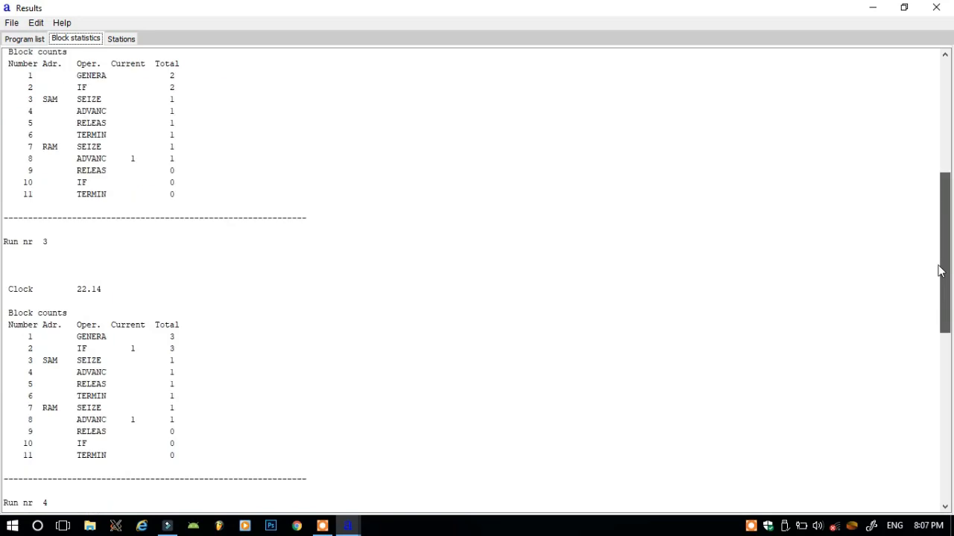
pyautogui.scroll(-3)
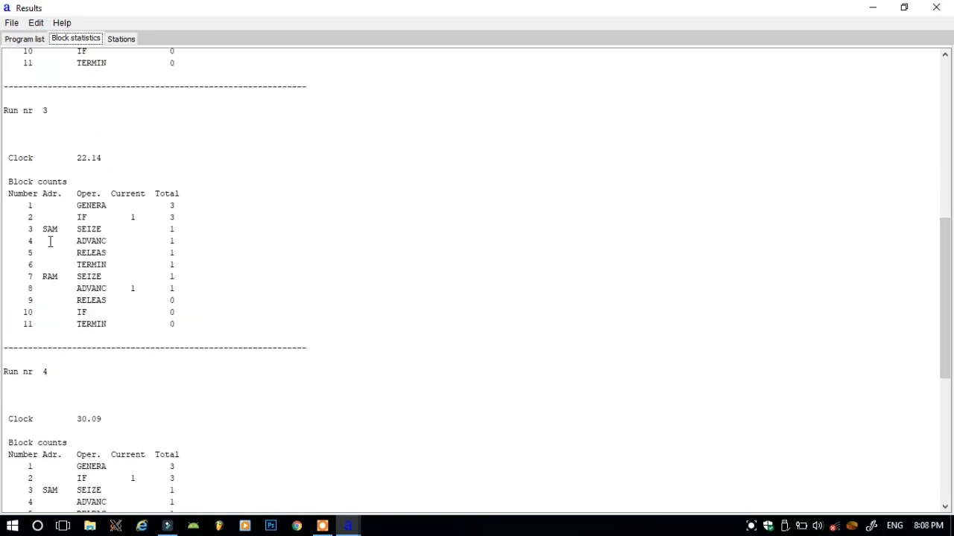
pyautogui.moveTo(60, 268)
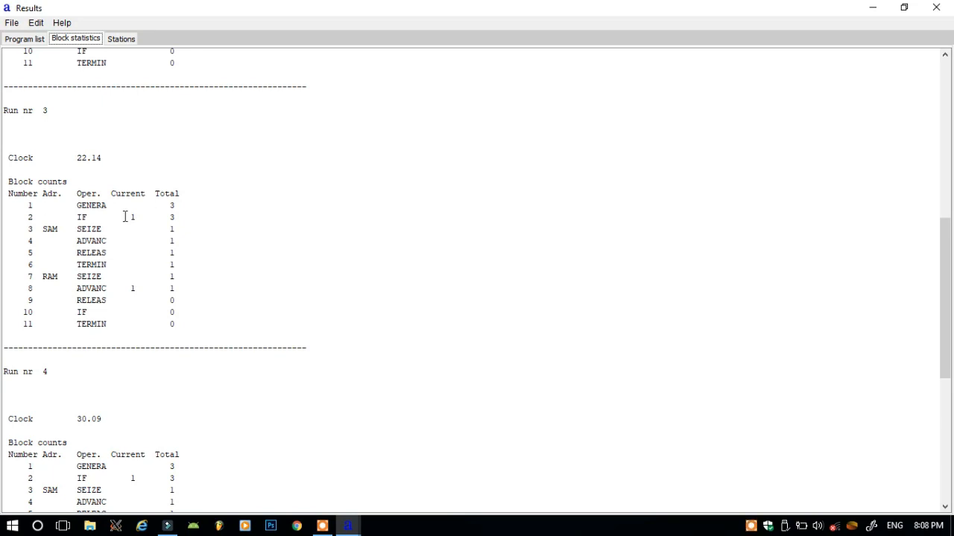
pyautogui.doubleClick(133, 289)
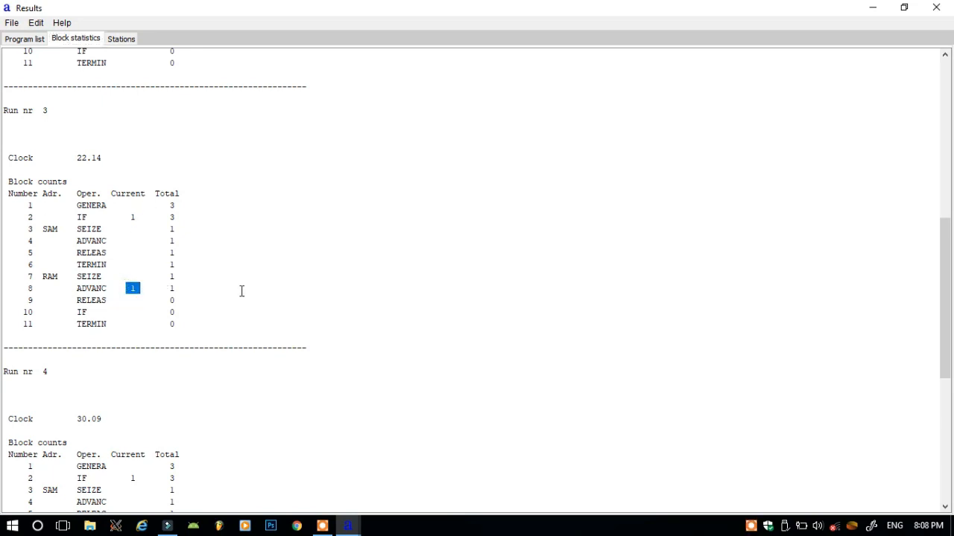
pyautogui.moveTo(938, 284)
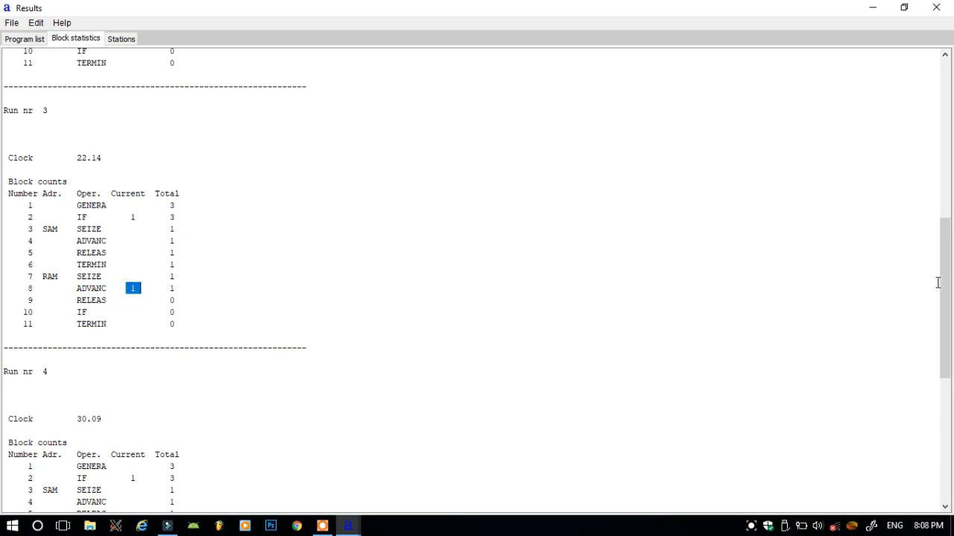
pyautogui.scroll(-3)
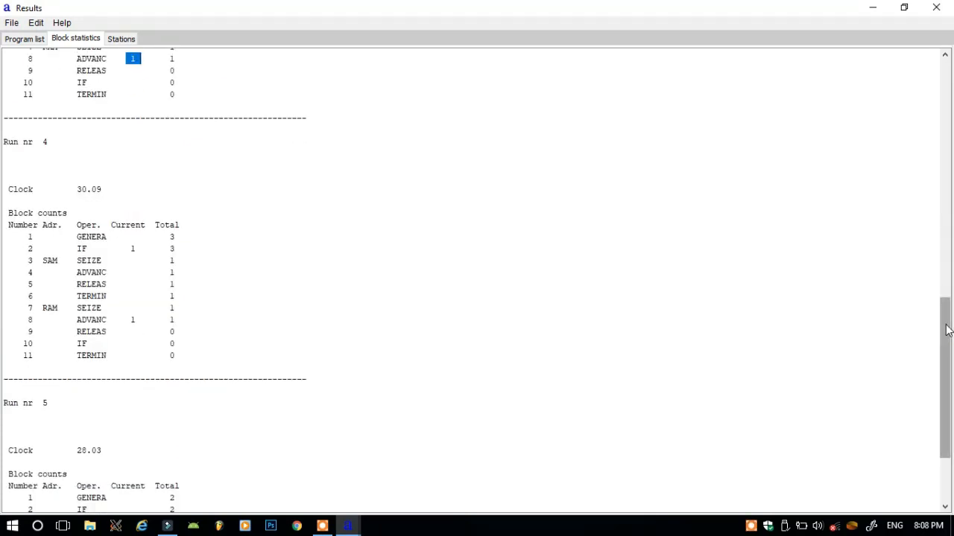
# Scroll through run 4's counts to run 5 at clock 28.03 with one token current in ADVANC
pyautogui.scroll(-3)
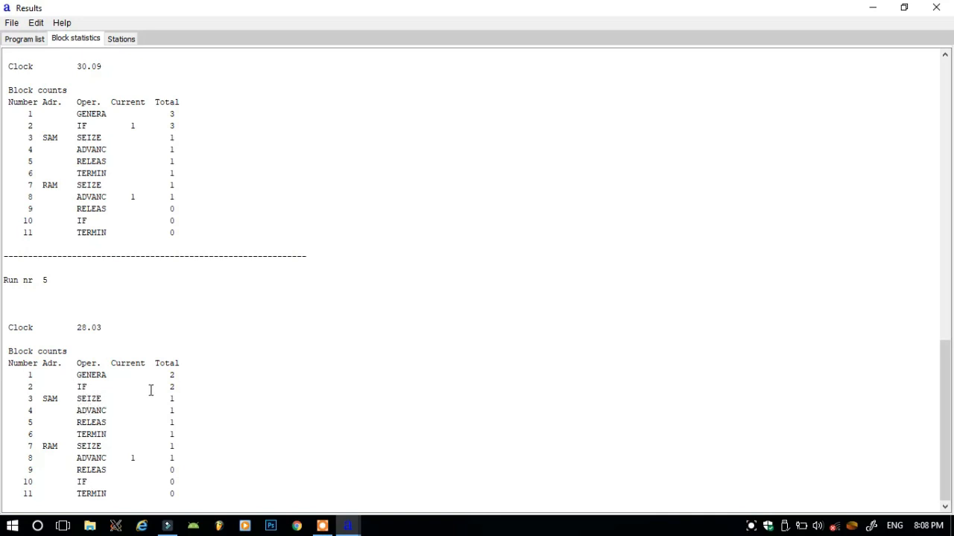
pyautogui.moveTo(132, 438)
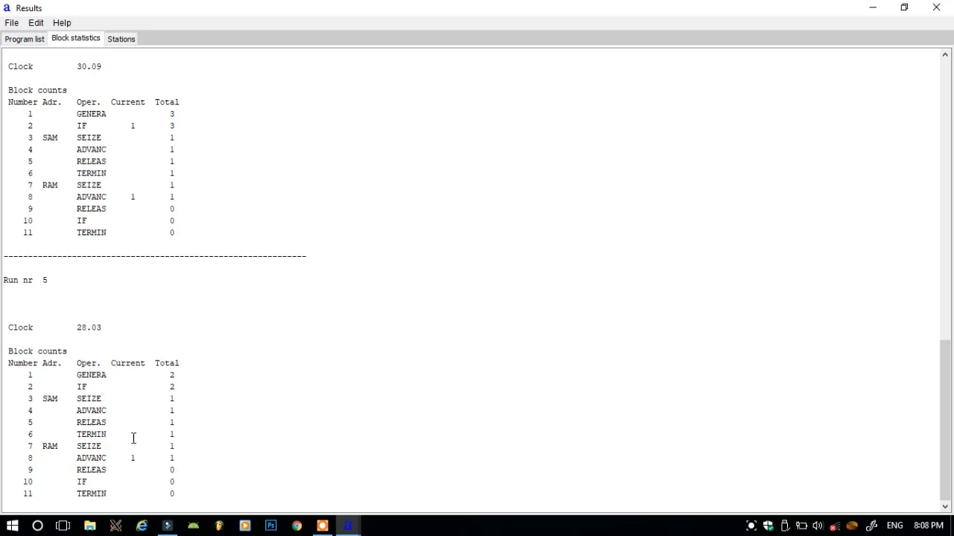
pyautogui.moveTo(146, 448)
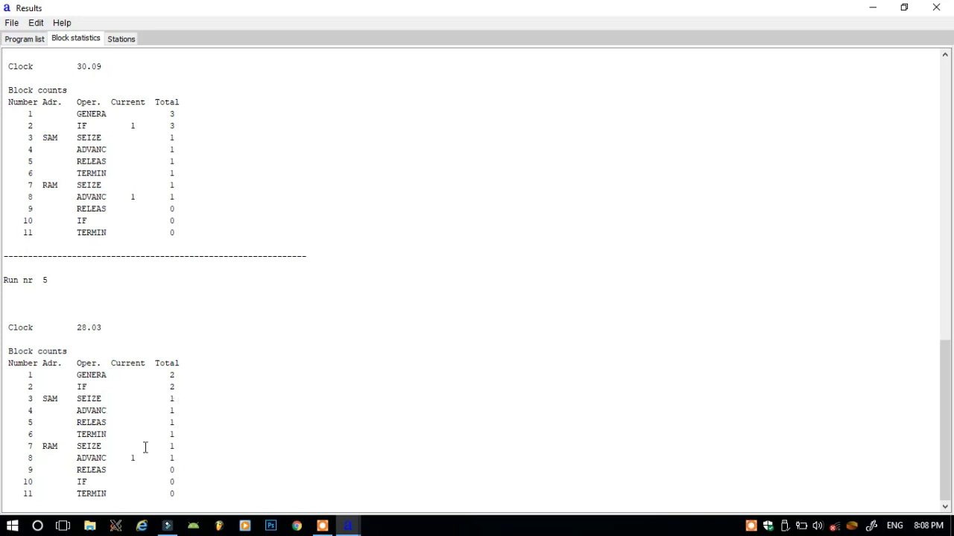
pyautogui.moveTo(92, 439)
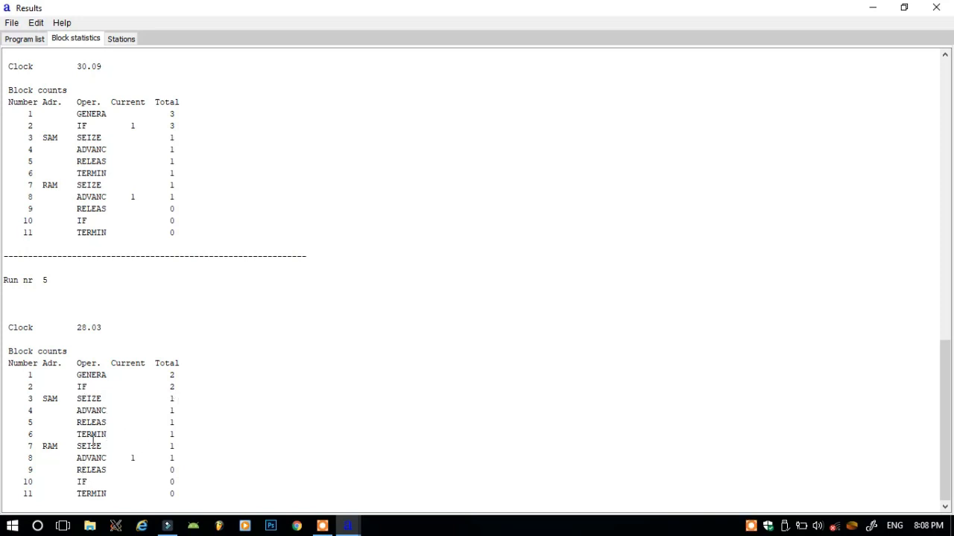
pyautogui.moveTo(125, 459)
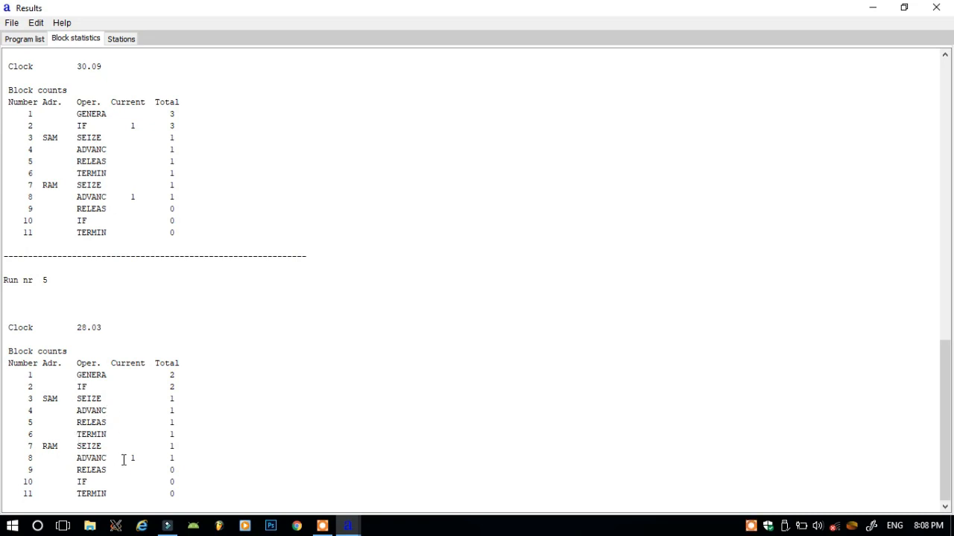
pyautogui.moveTo(233, 408)
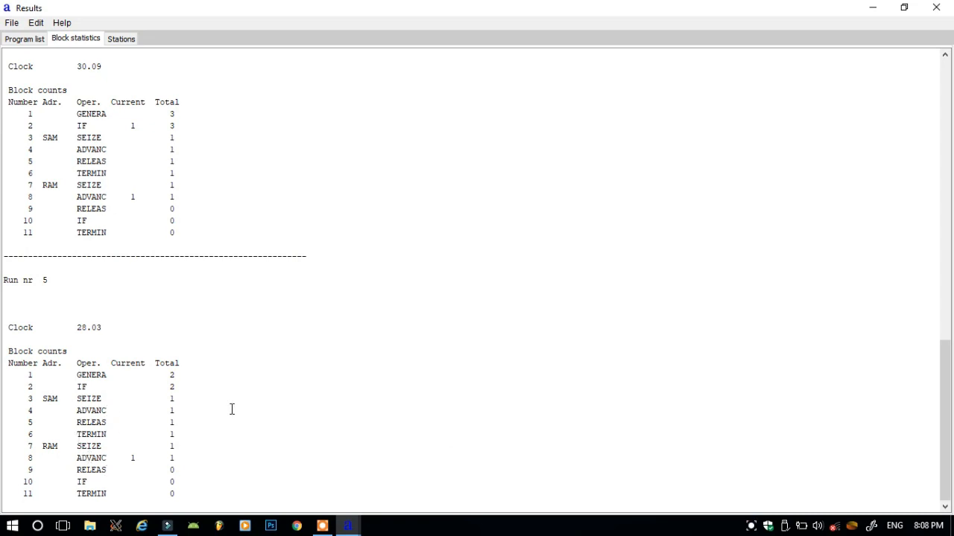
pyautogui.moveTo(185, 403)
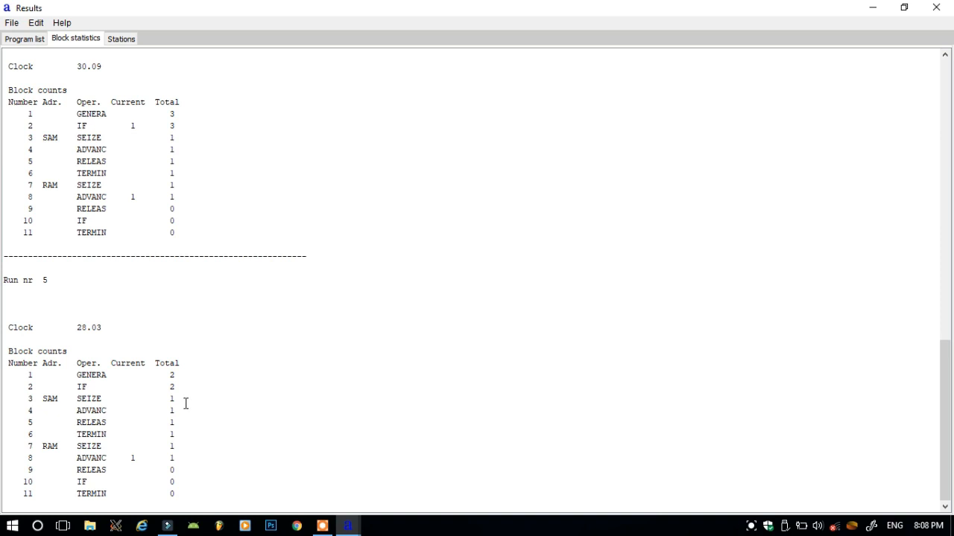
pyautogui.moveTo(125, 404)
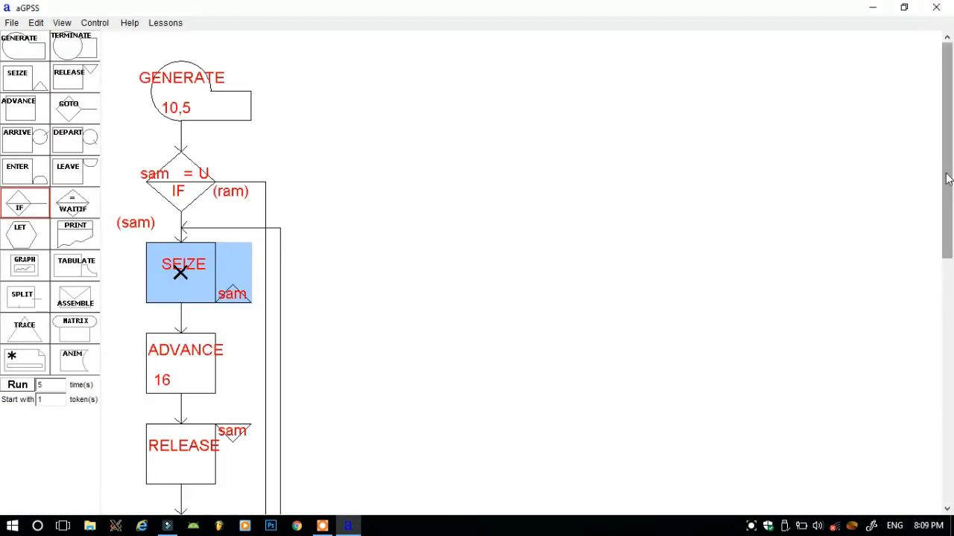
pyautogui.moveTo(559, 262)
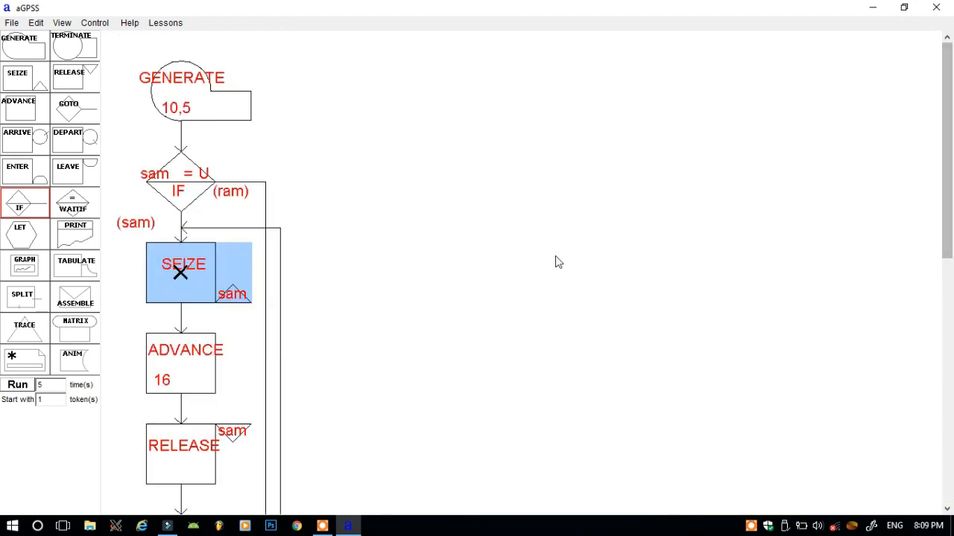
pyautogui.moveTo(438, 241)
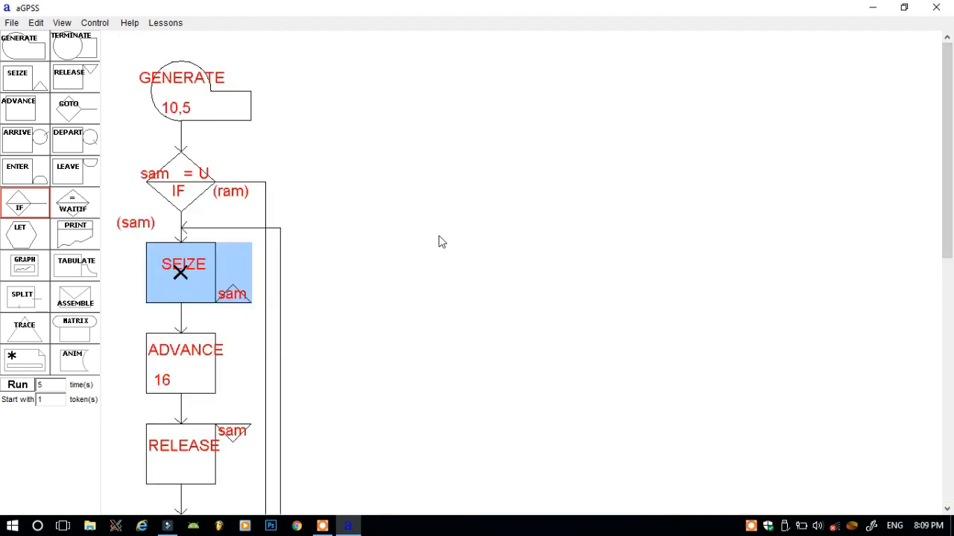